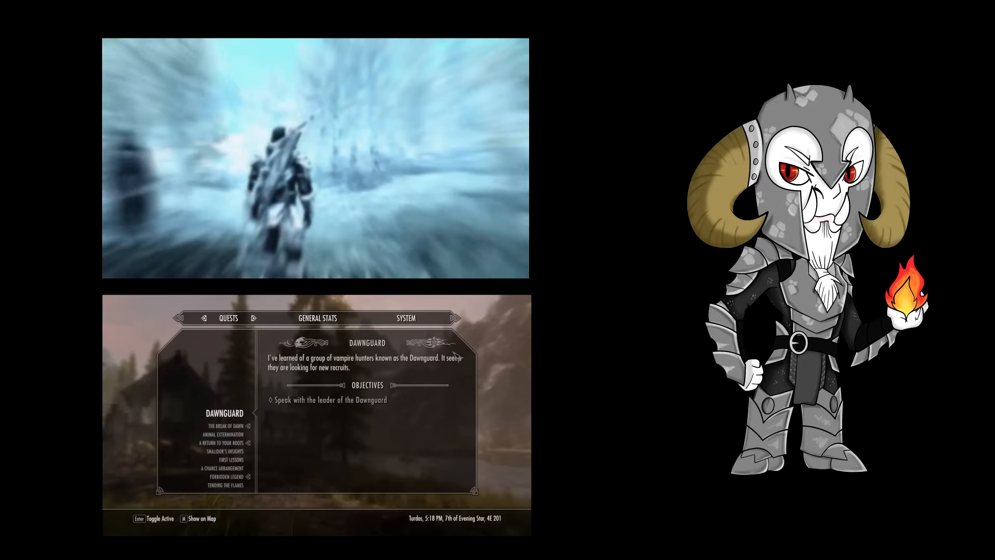
Step: Save the SKSE64 2.0.2 SE build archive, skse64_2_00_02.7z, to the desktop
left_click(406, 317)
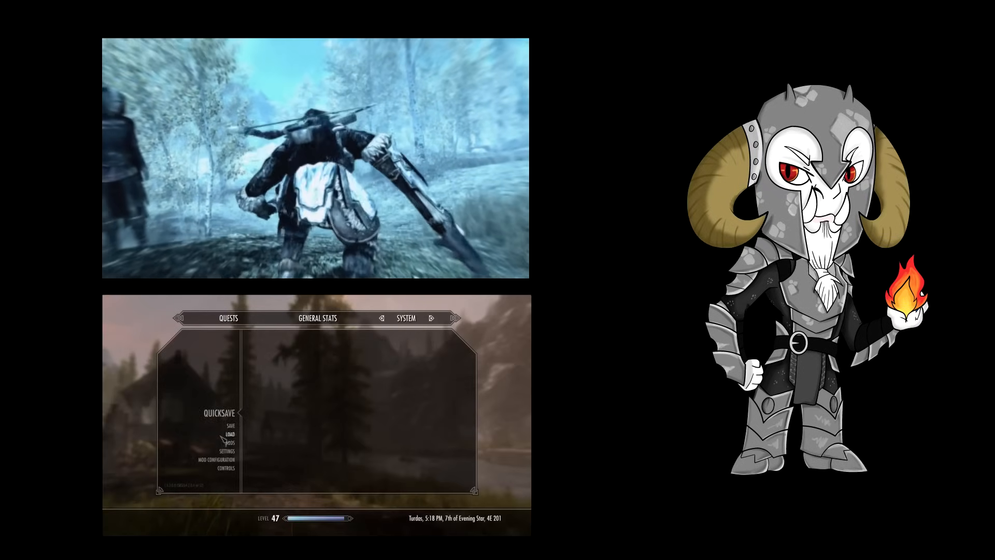
left_click(217, 460)
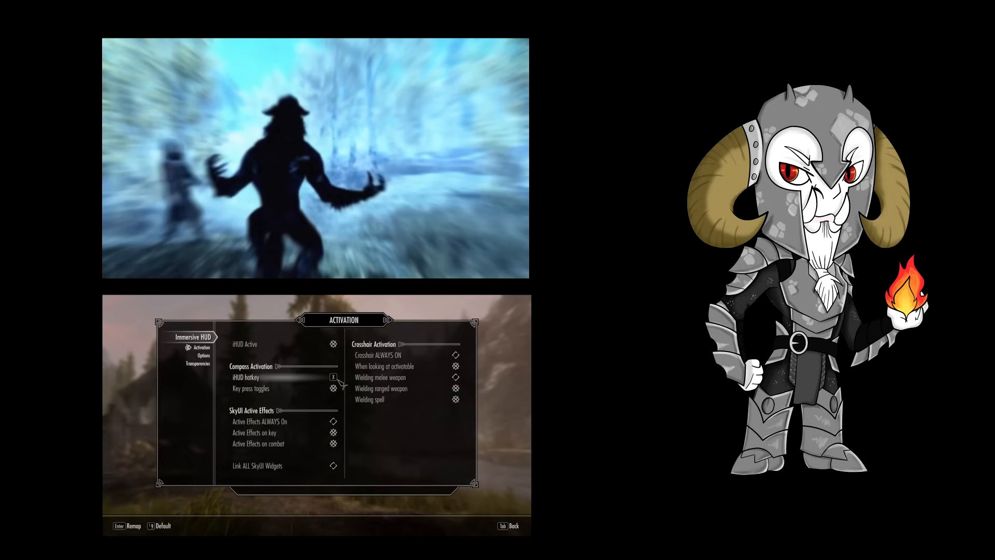
left_click(329, 378)
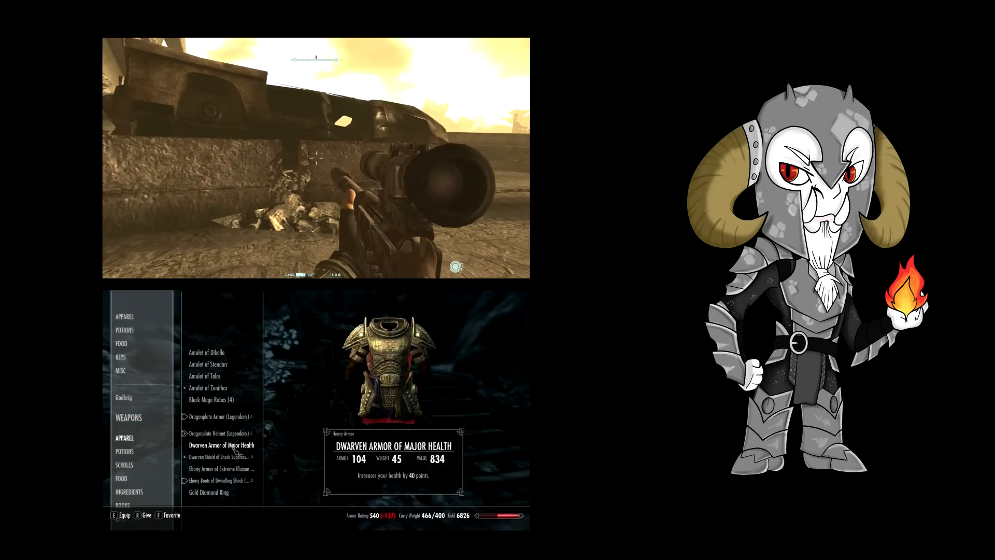
left_click(221, 468)
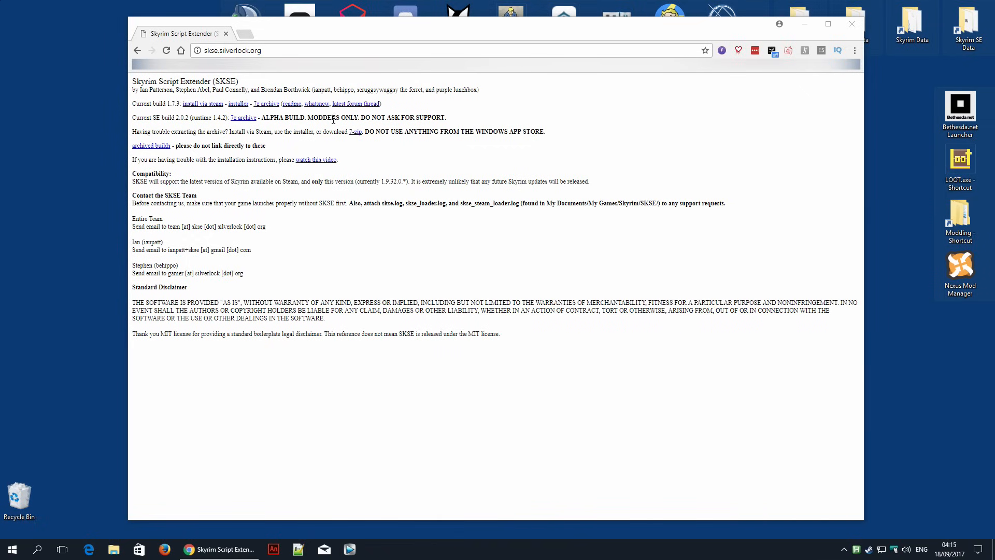
mouse_move(243, 117)
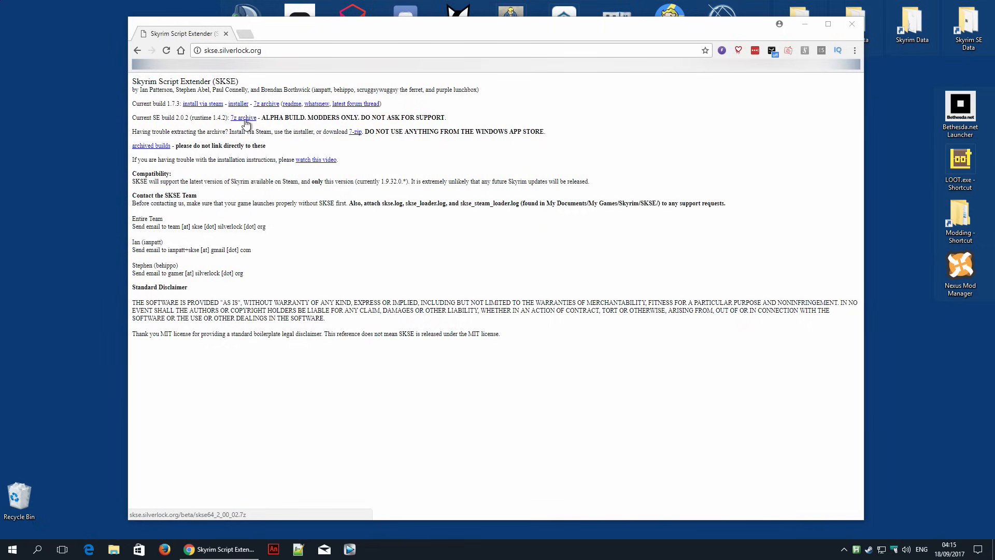
mouse_move(306, 118)
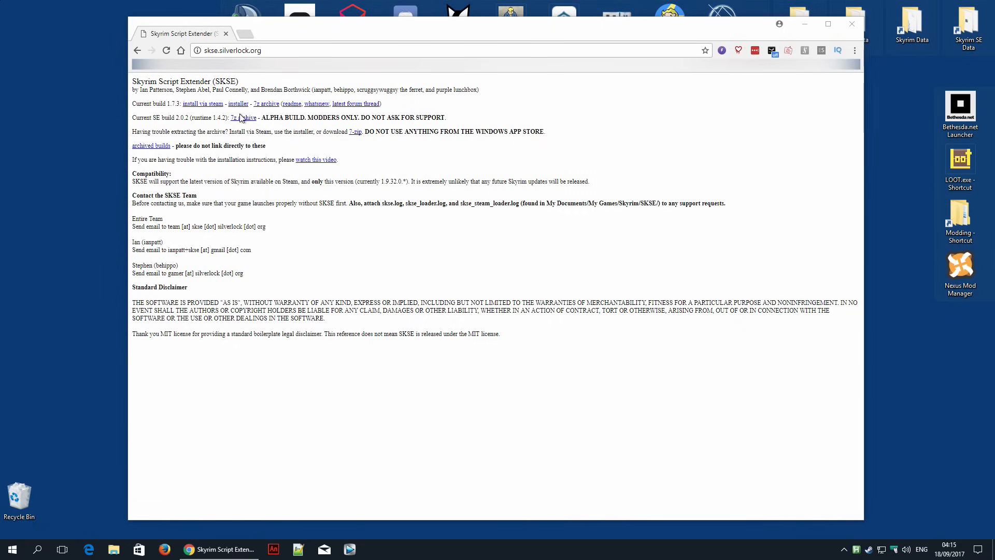
mouse_move(355, 108)
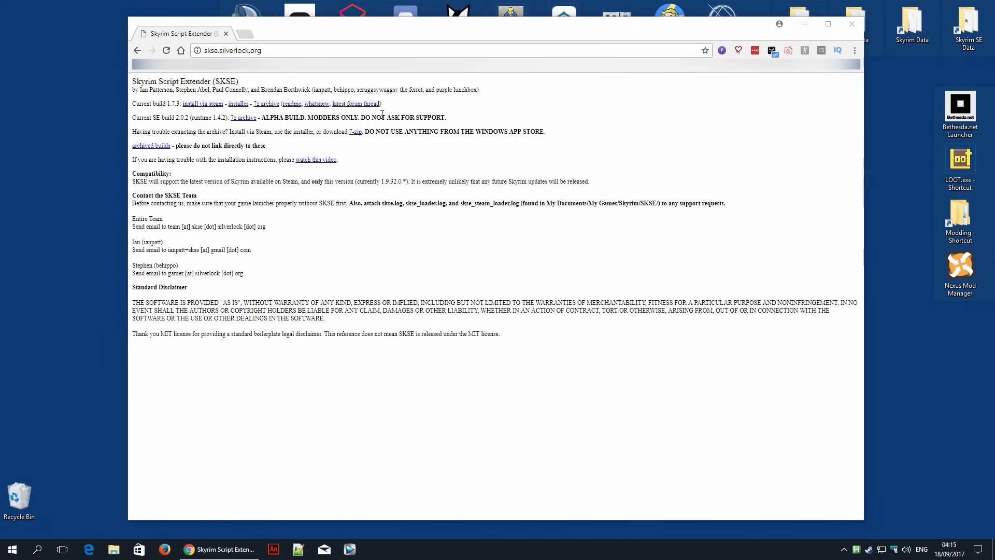
mouse_move(302, 129)
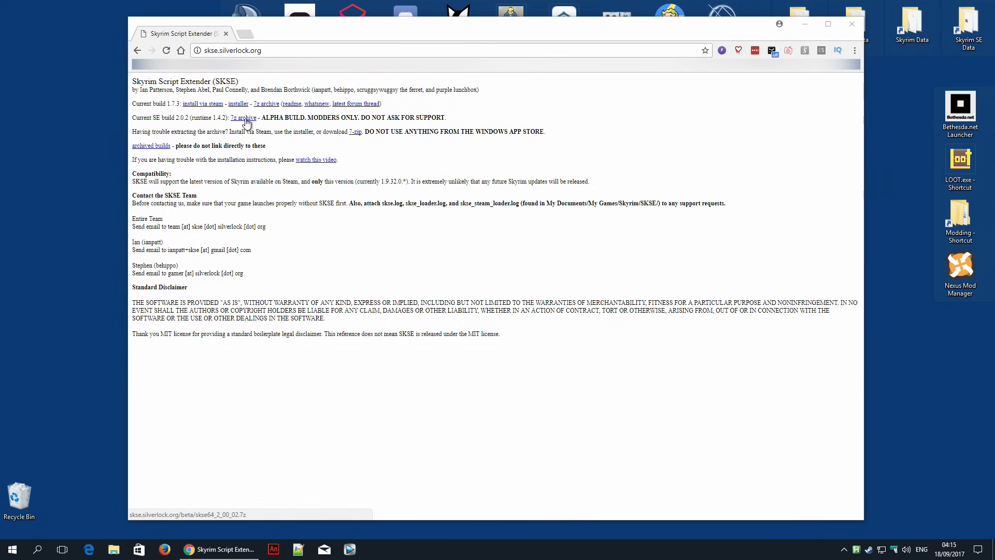
mouse_move(354, 113)
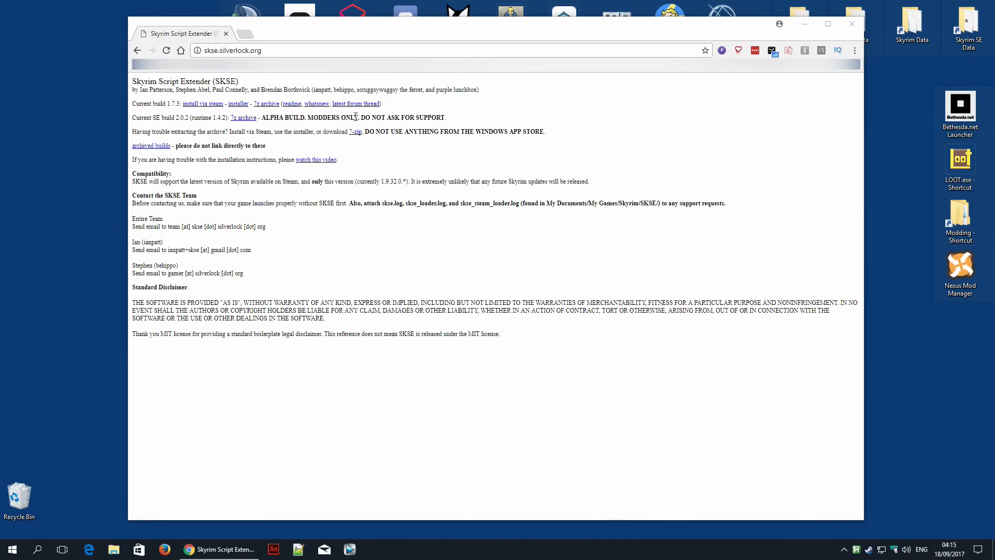
right_click(243, 117)
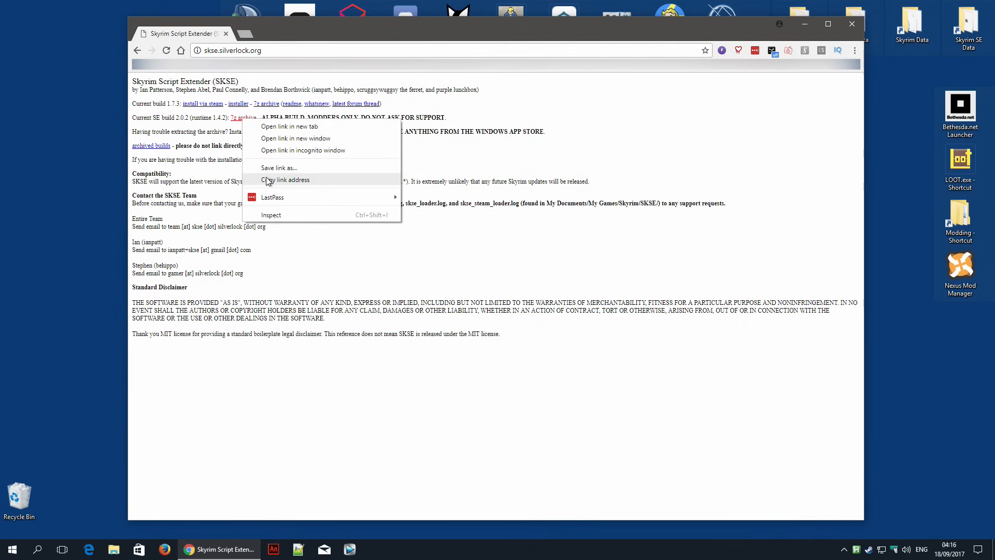
left_click(285, 180)
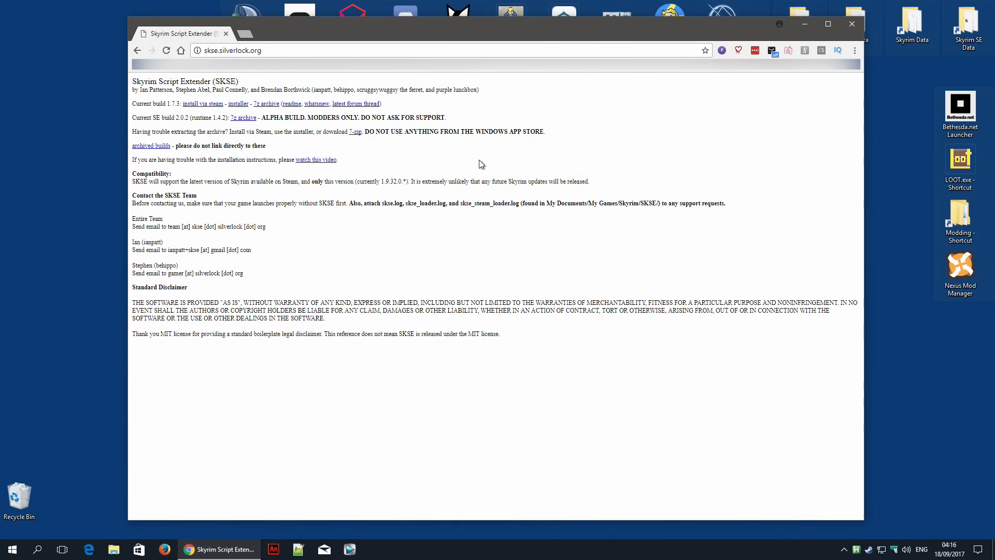
left_click(243, 117)
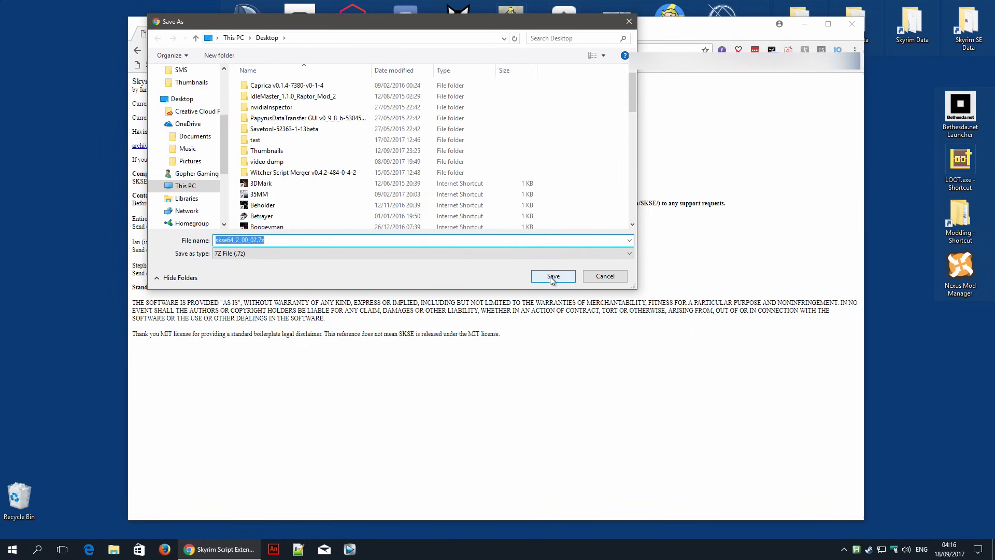
left_click(553, 276)
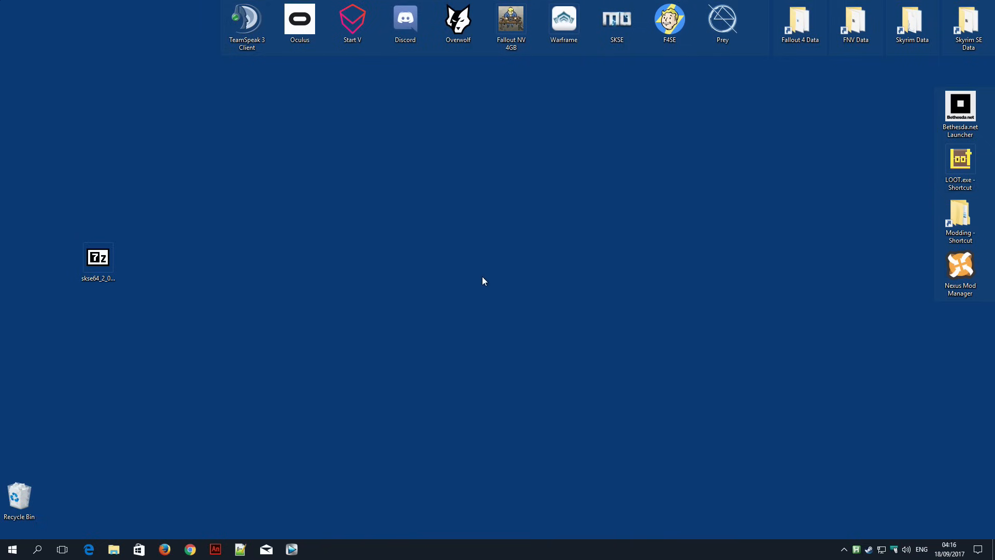
Step: Extract skse64_2_00_02.7z into its own skse64_2_00_02 folder on the desktop
left_click(98, 257)
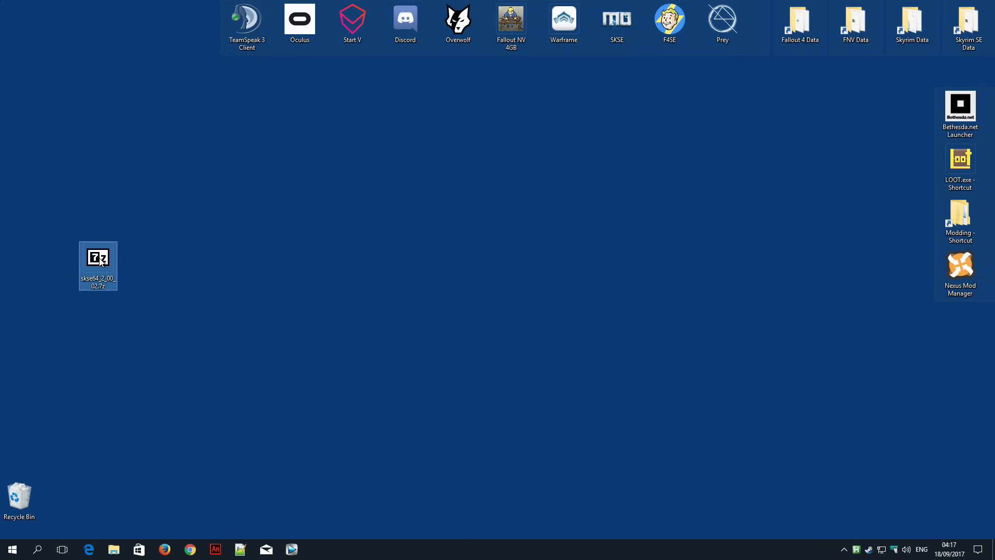
right_click(98, 261)
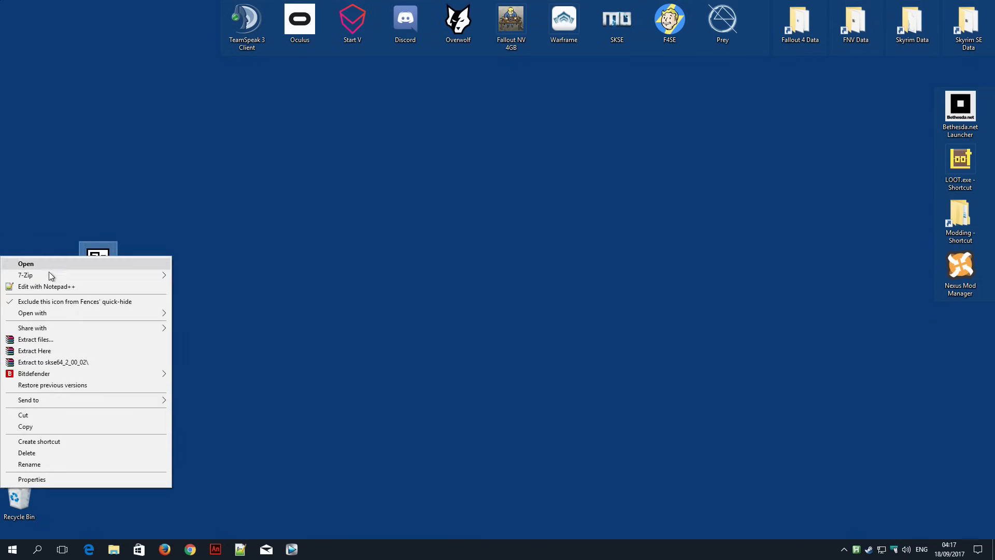
mouse_move(50, 362)
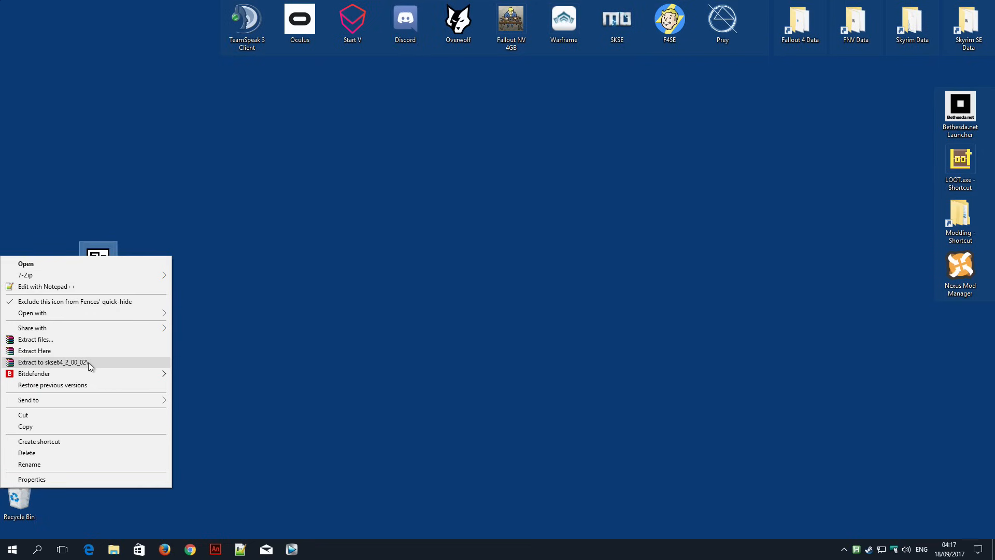
left_click(52, 362)
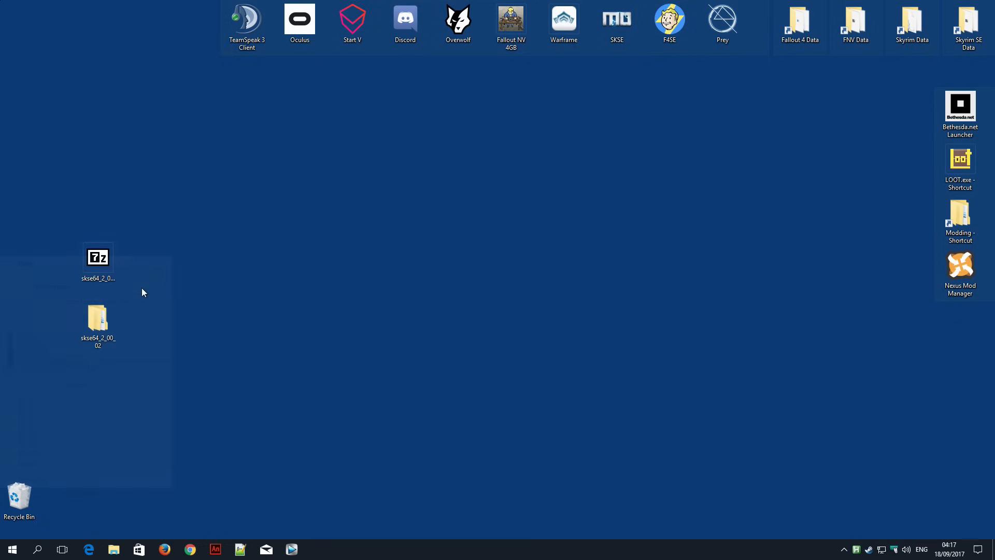
Step: Delete the original 7z archive and confirm sending it to the Recycle Bin
right_click(98, 256)
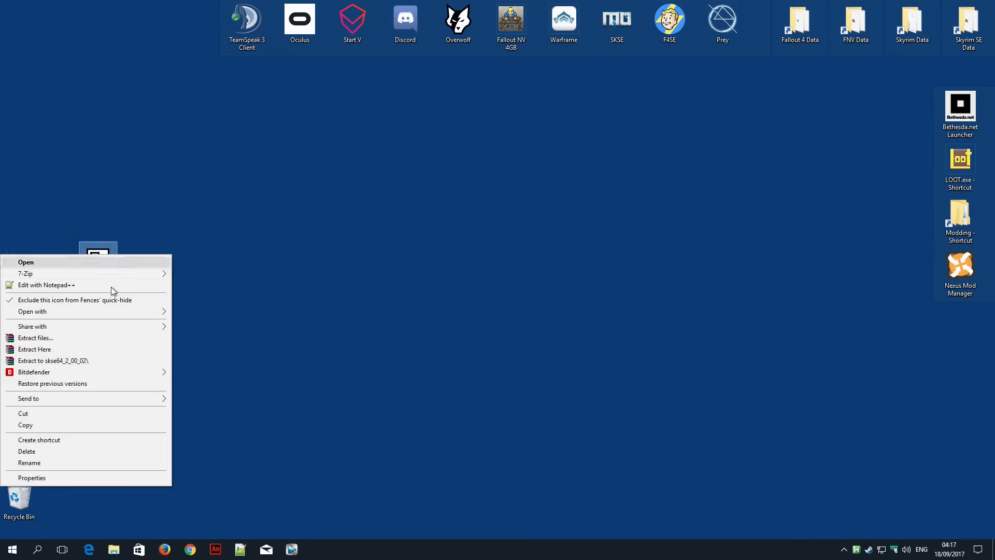
left_click(26, 451)
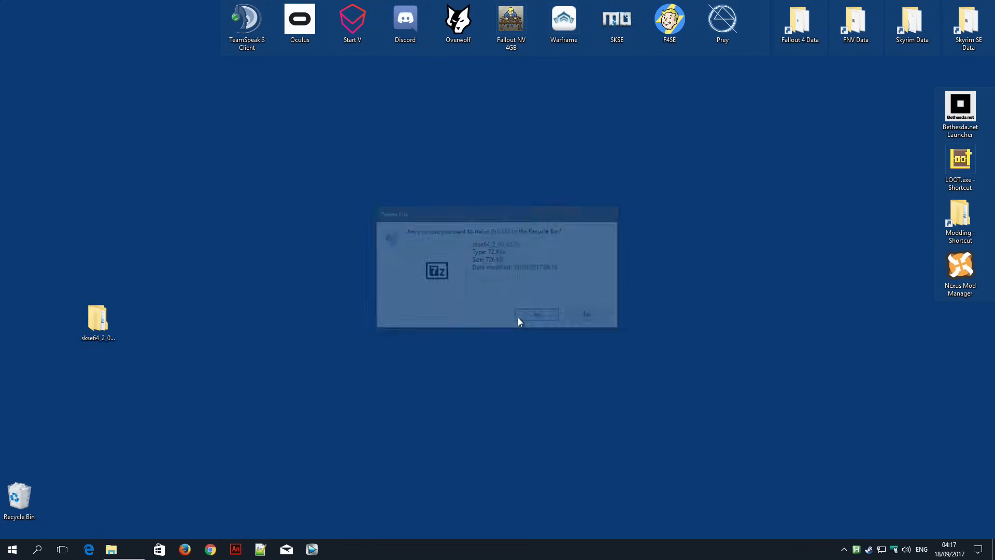
left_click(536, 314)
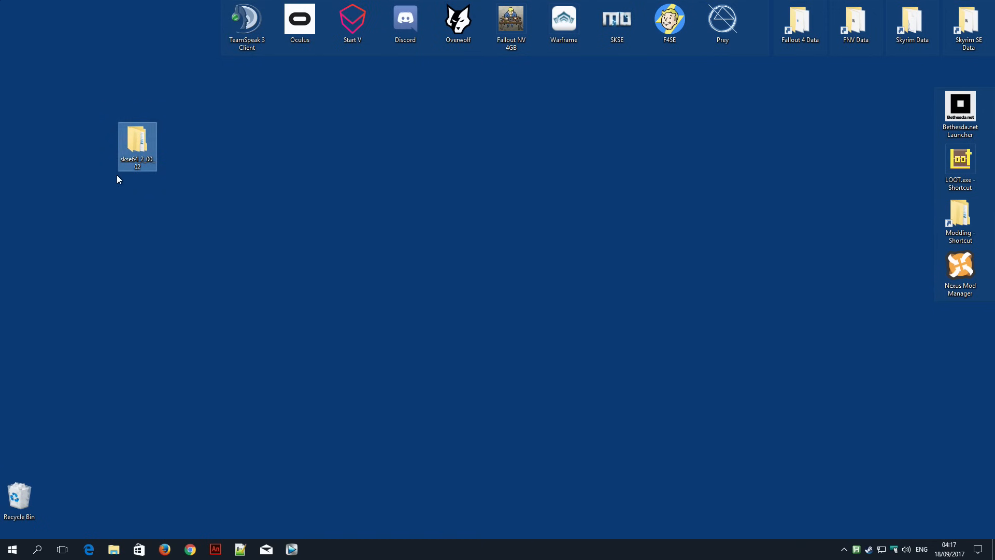
Step: Open the nested skse64_2_00_02 folder and point out its DLL file and src folder
double_click(138, 141)
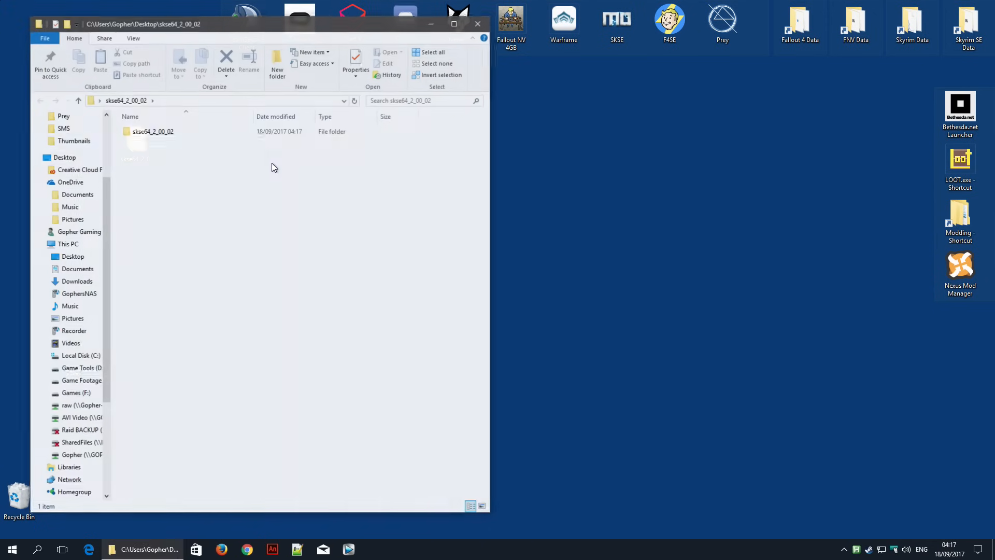
left_click(152, 131)
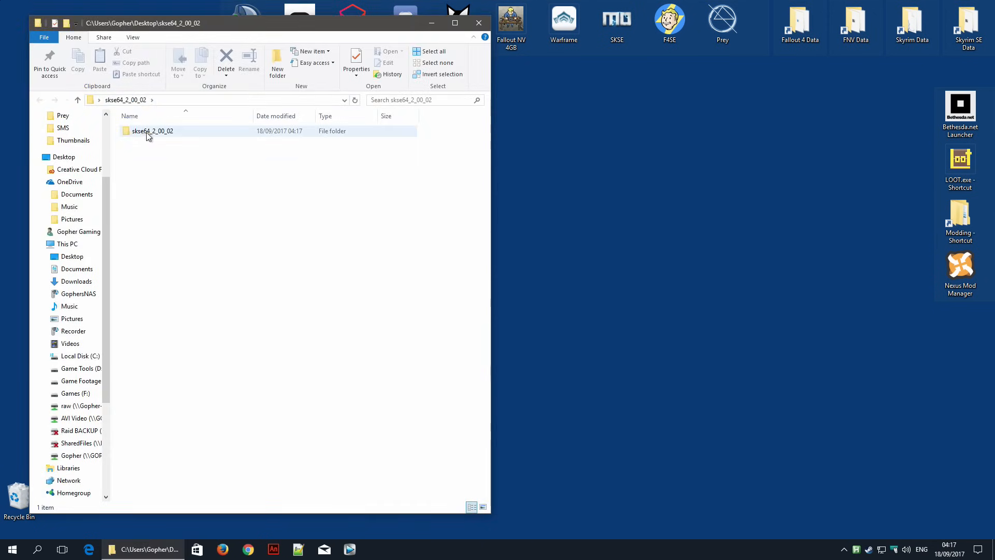
mouse_move(151, 131)
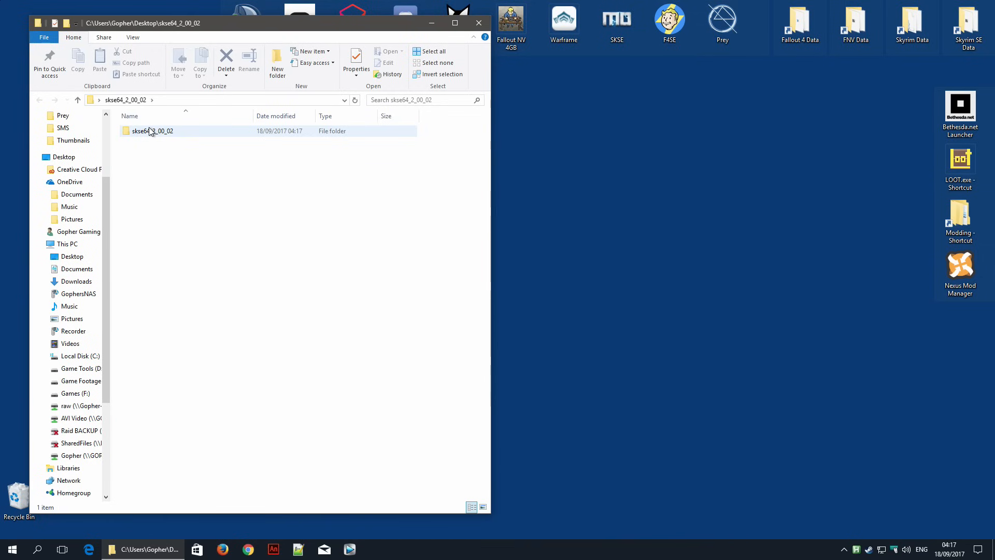
double_click(150, 130)
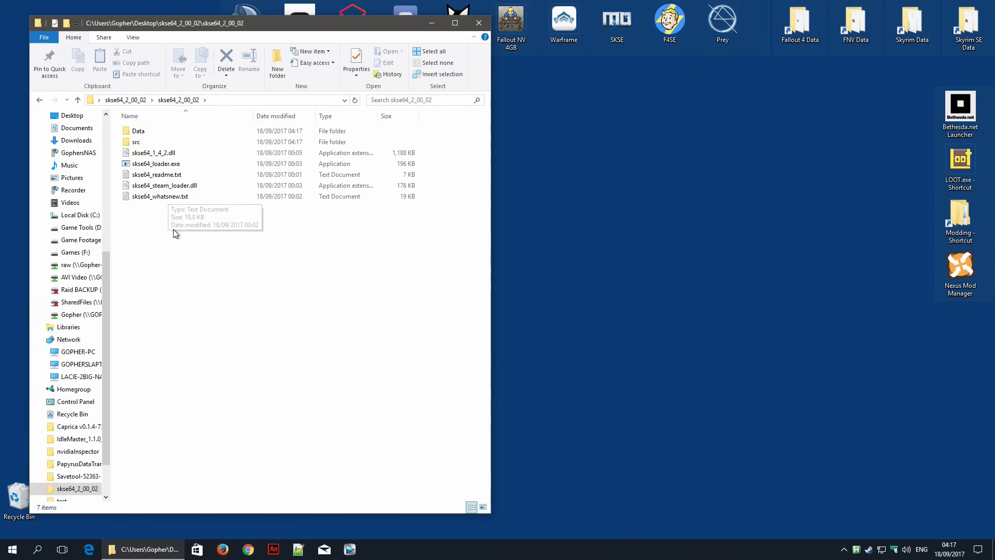
left_click(156, 152)
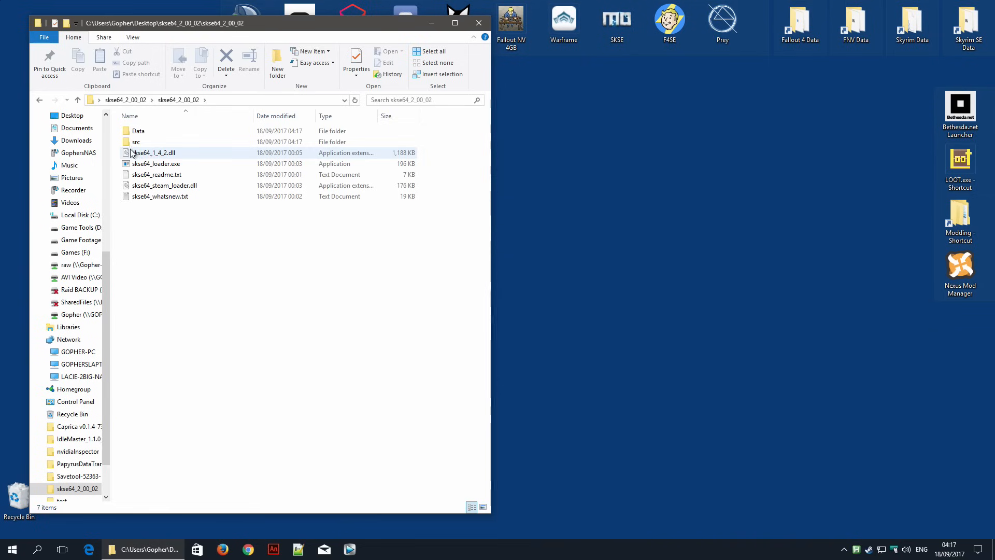
left_click(139, 142)
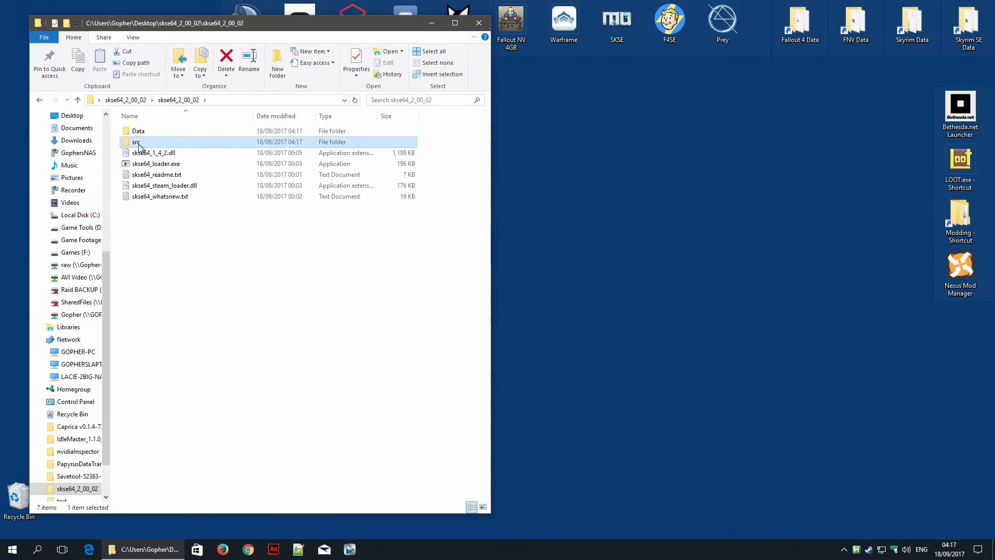
mouse_move(139, 147)
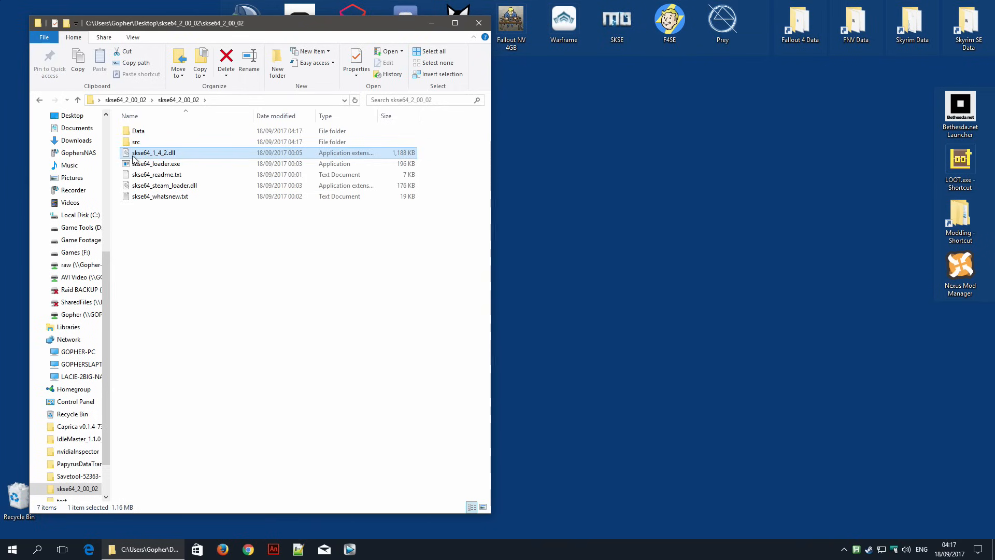
mouse_move(163, 170)
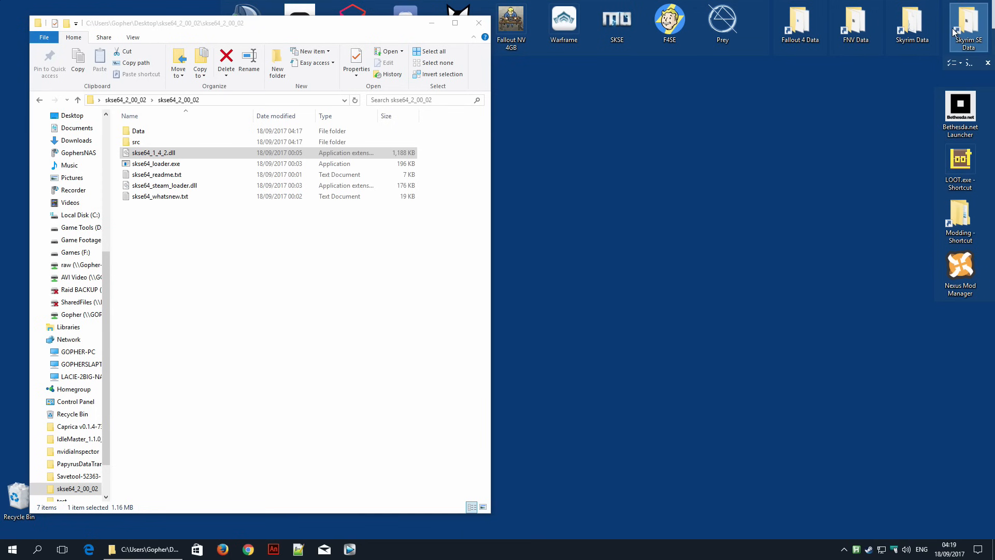
Step: Open the Skyrim Special Edition game folder in a second File Explorer window
double_click(968, 23)
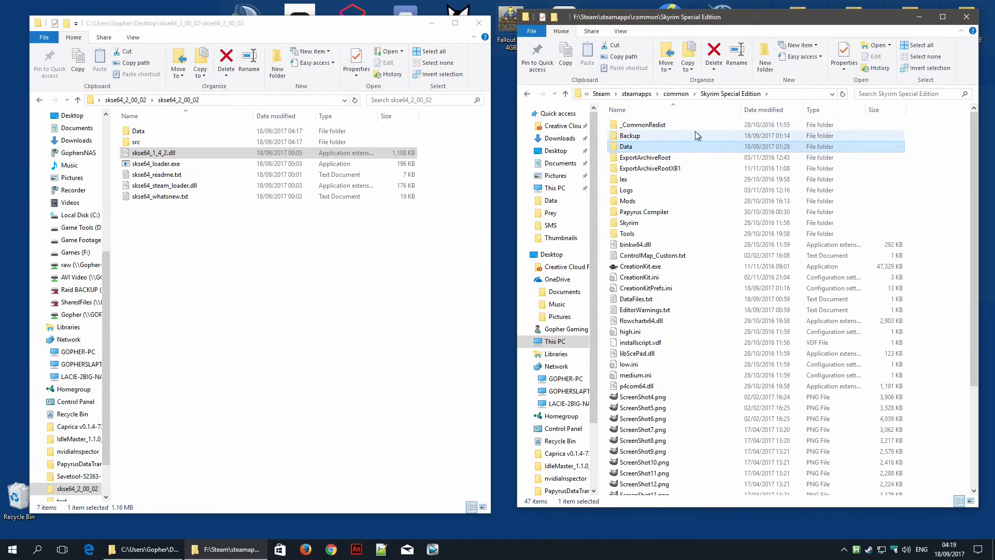
mouse_move(636, 102)
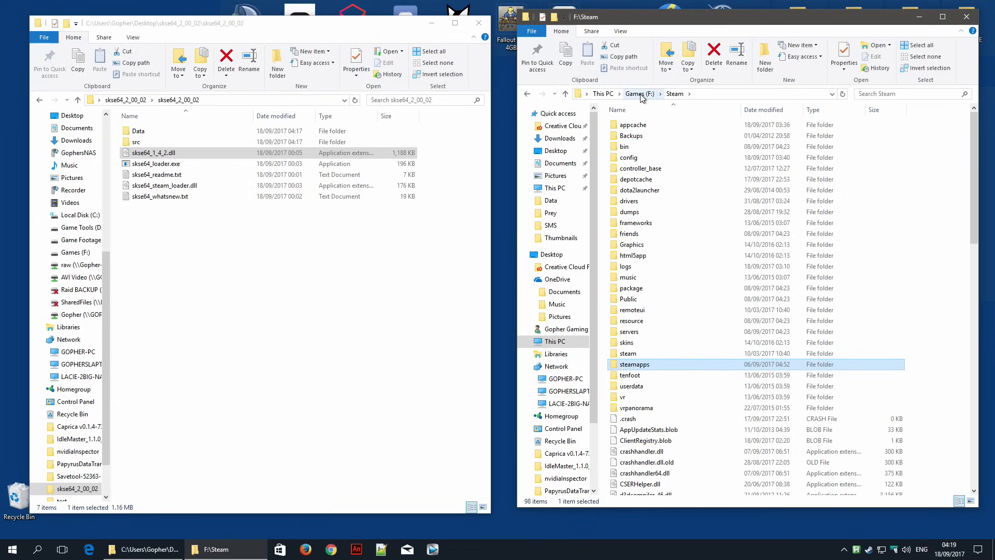
mouse_move(646, 96)
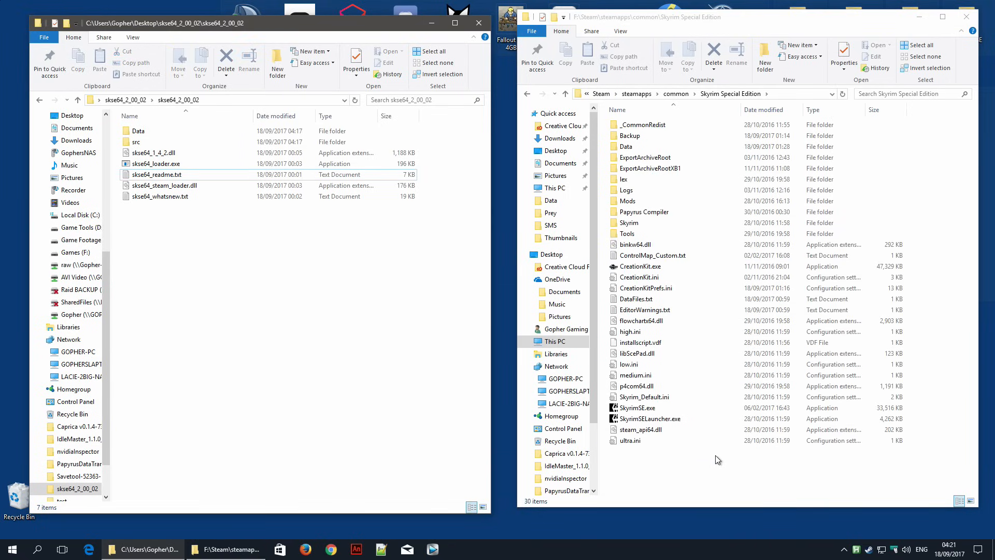
left_click(651, 418)
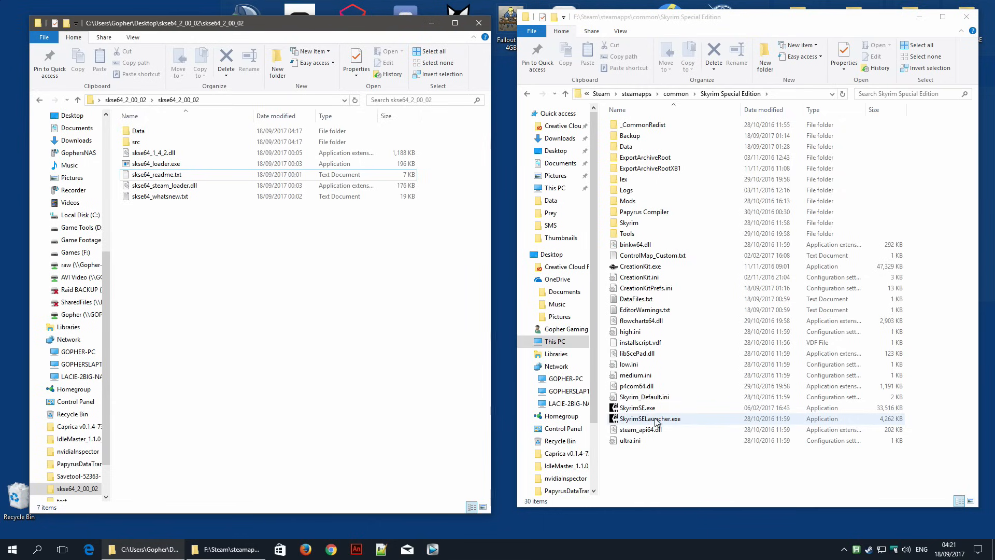
left_click(637, 408)
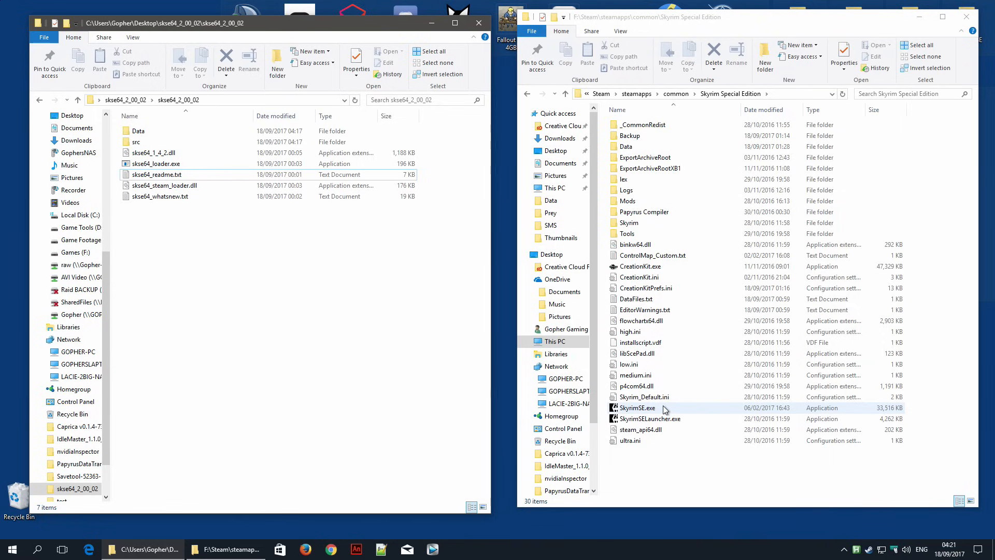
mouse_move(667, 419)
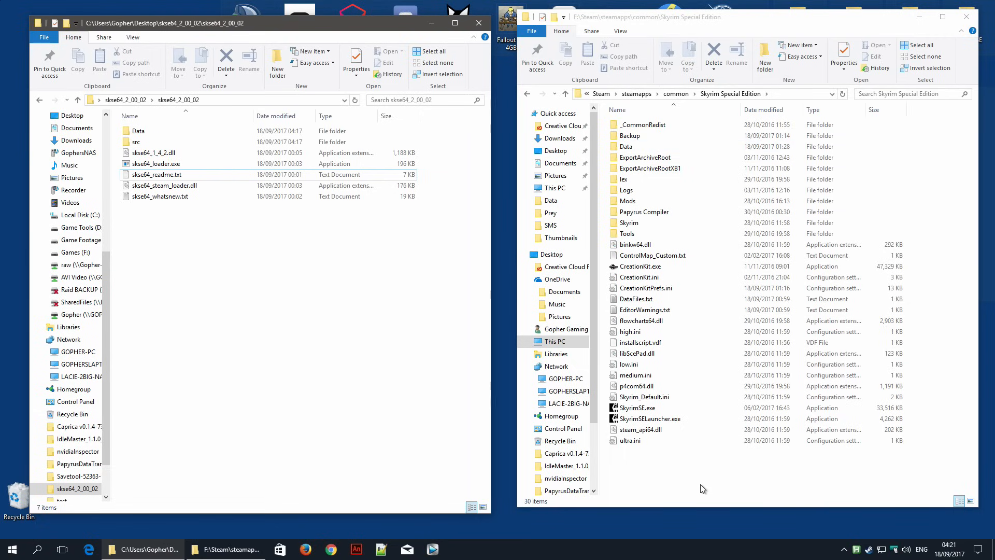
Step: Copy the SKSE64 loader, DLL and text files into the Skyrim Special Edition folder
left_click(153, 152)
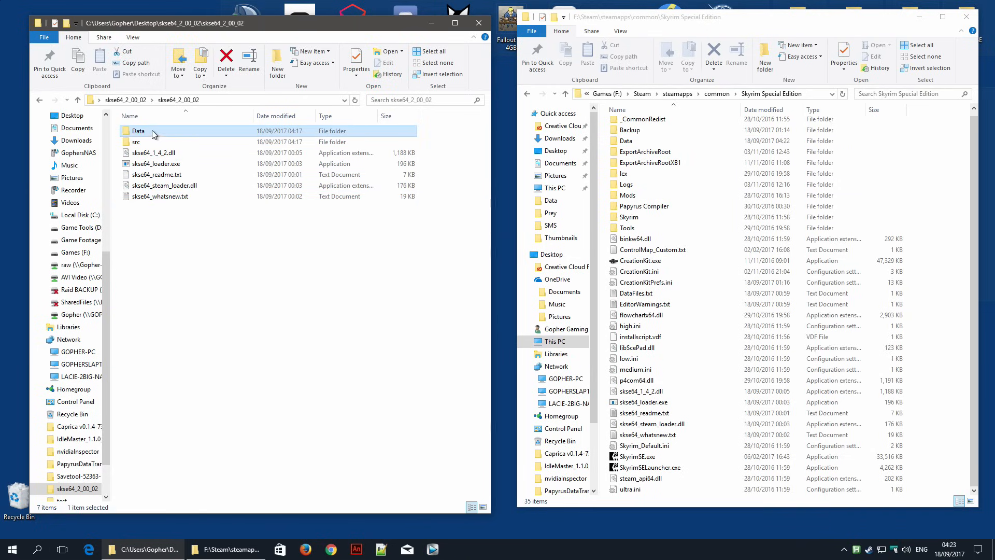
mouse_move(146, 136)
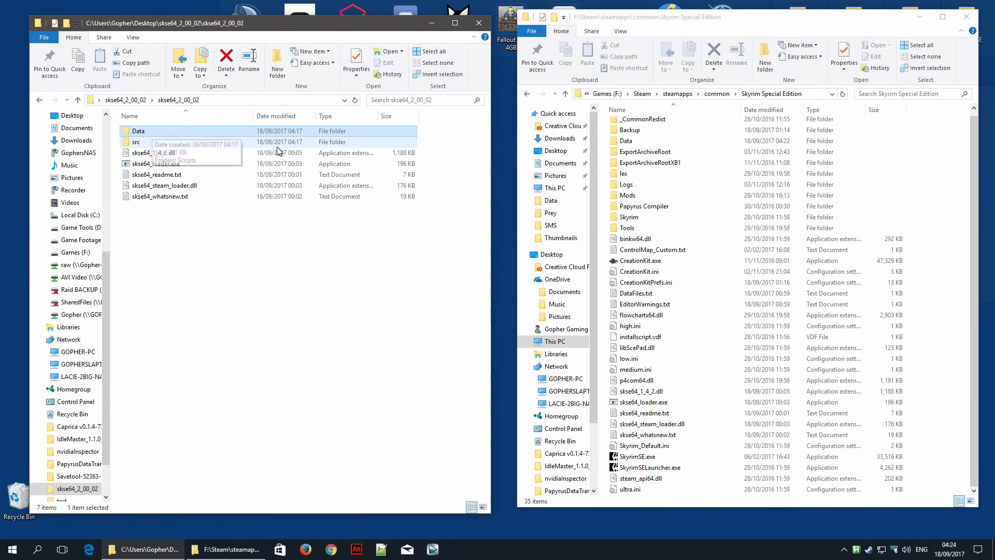
mouse_move(178, 137)
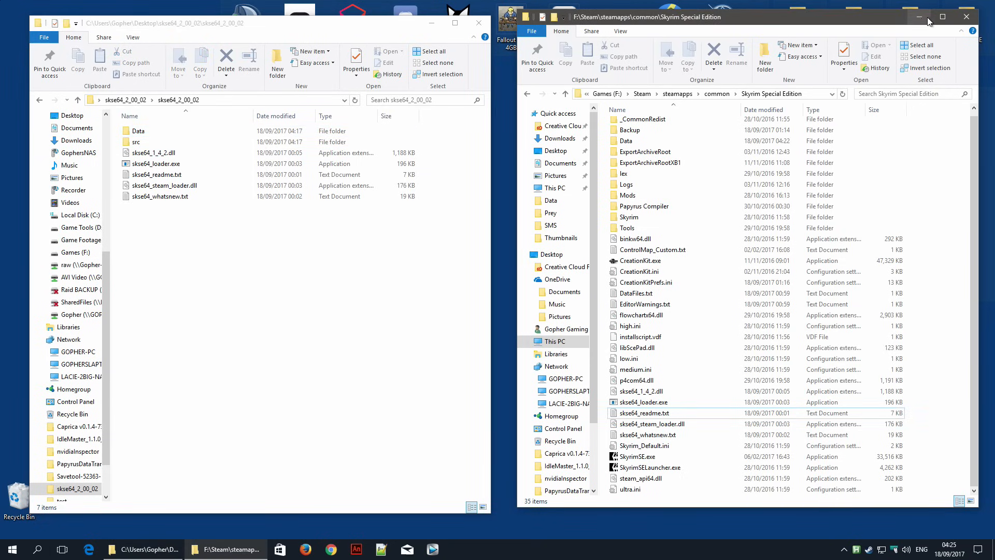
left_click(967, 18)
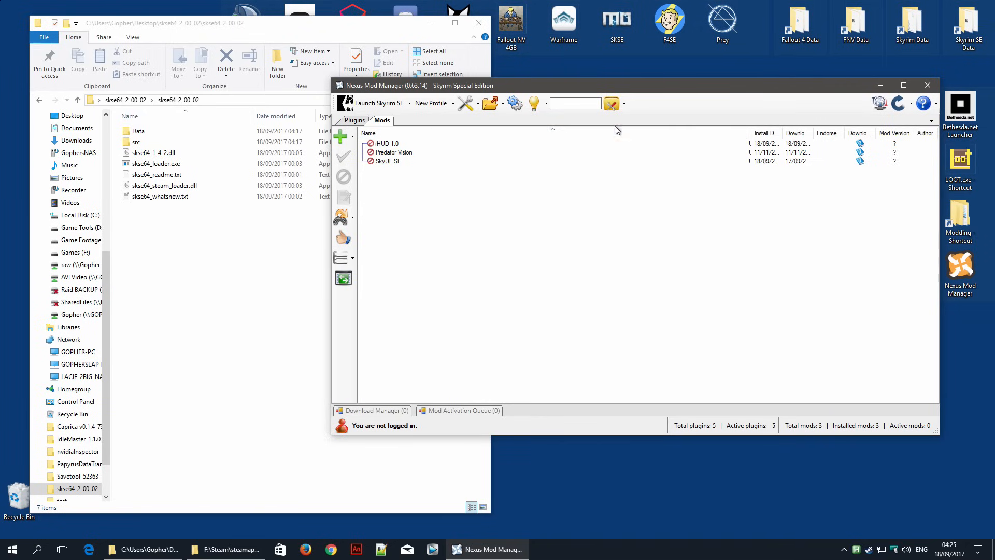
Step: Begin compressing the SKSE64 Data folder with WinRAR's Add to archive
left_click(137, 131)
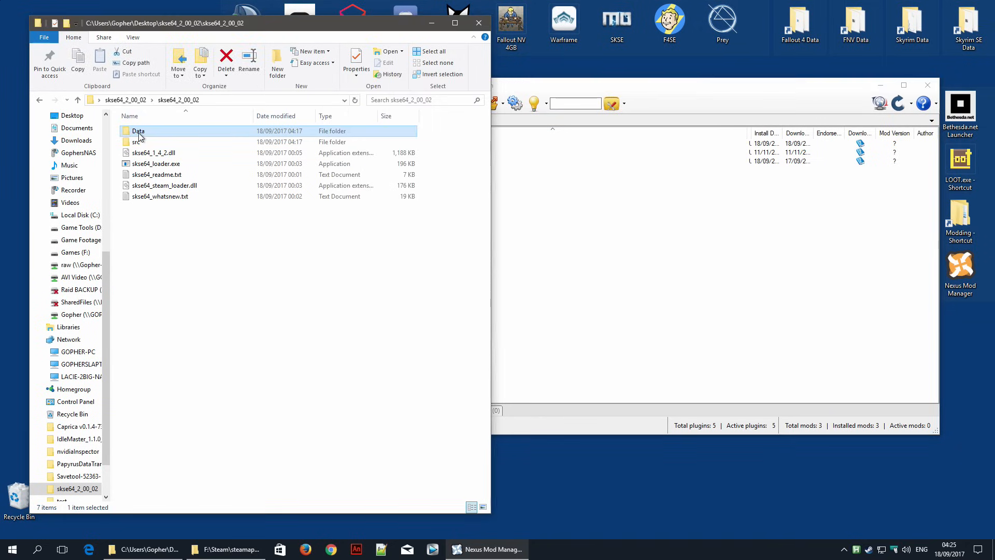
mouse_move(143, 134)
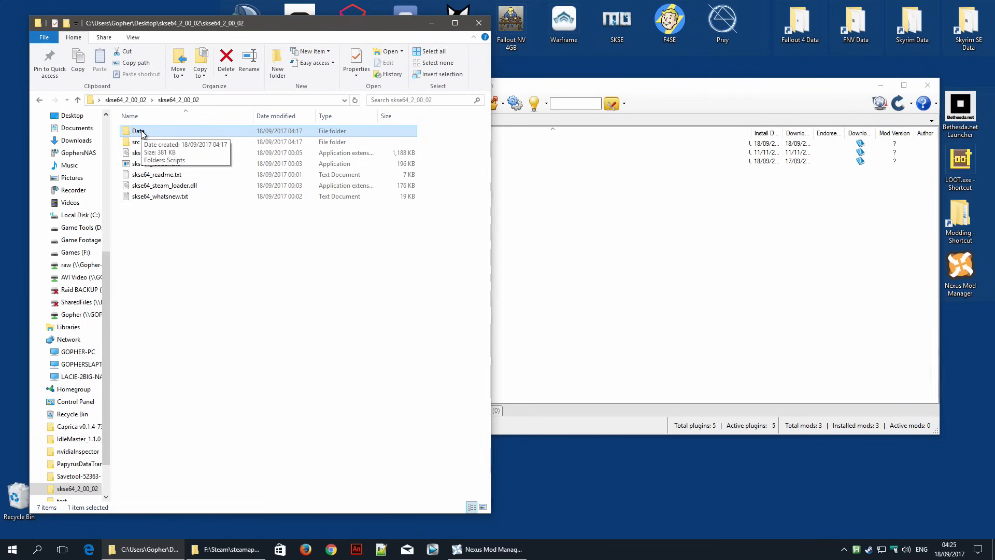
right_click(137, 130)
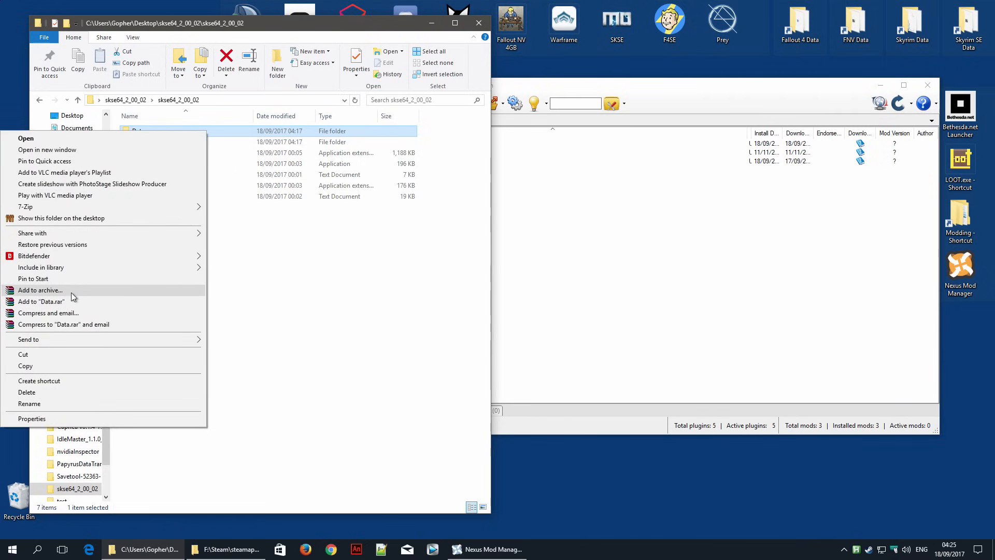
mouse_move(56, 294)
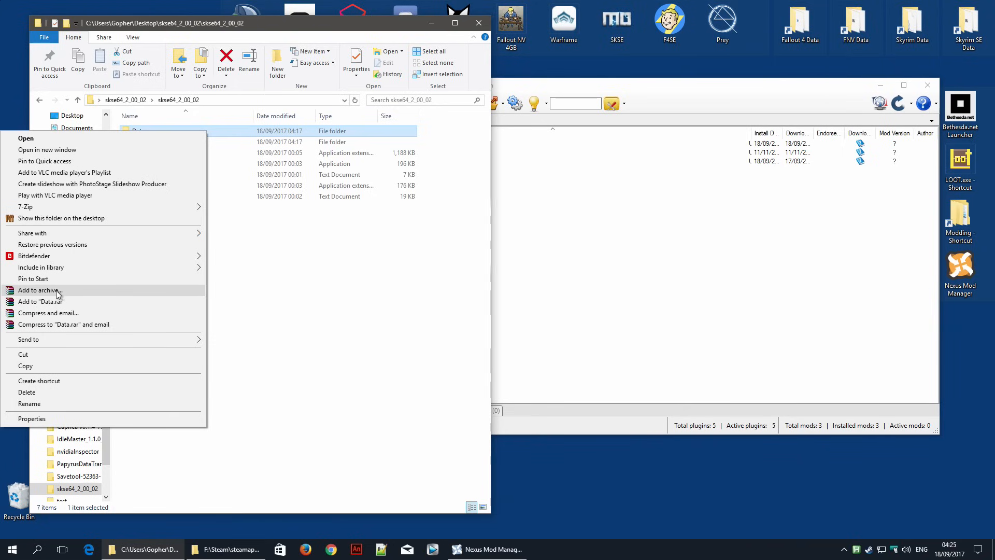
left_click(37, 290)
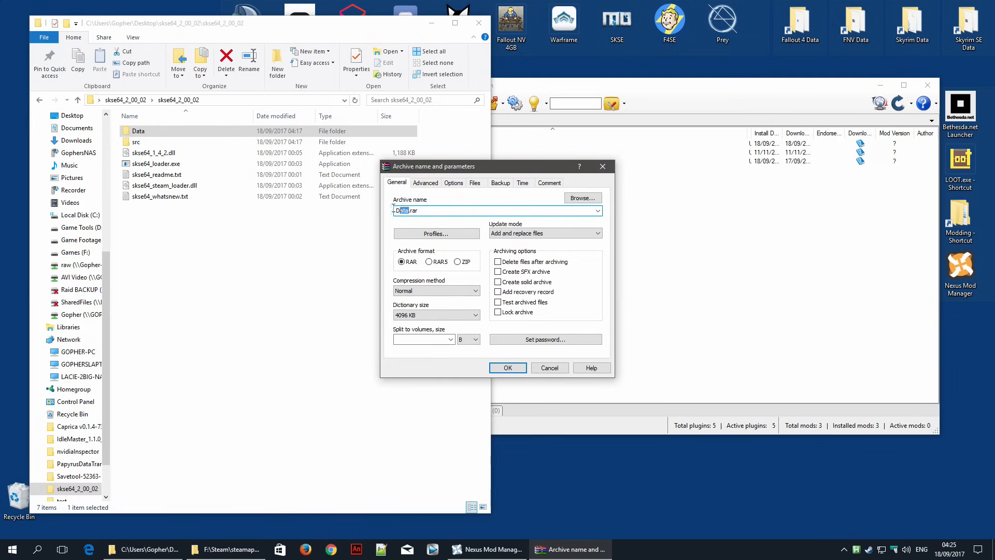
Step: Name the Data archive skse64_2_00_02_DATA.rar and create it
type("skse64_2_")
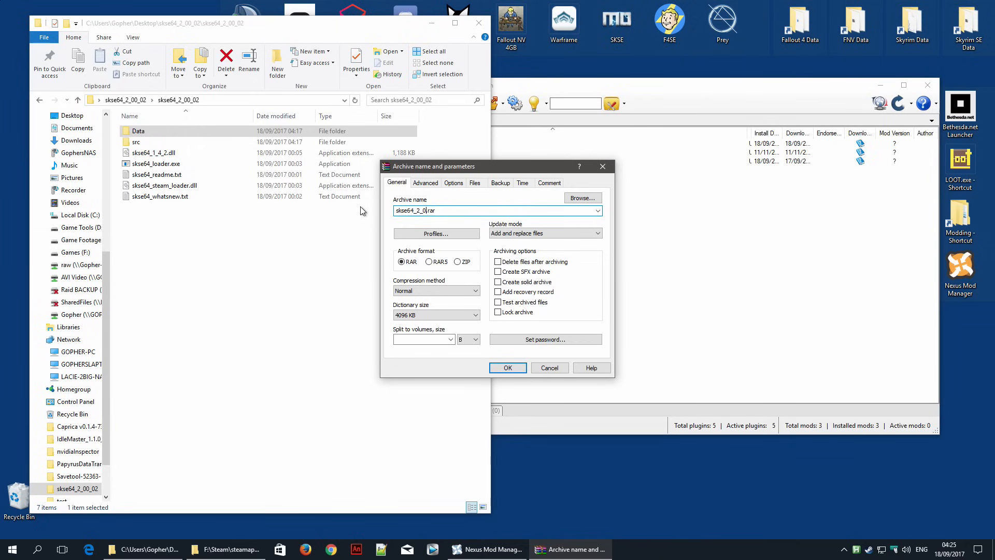
type("0_02_DATA")
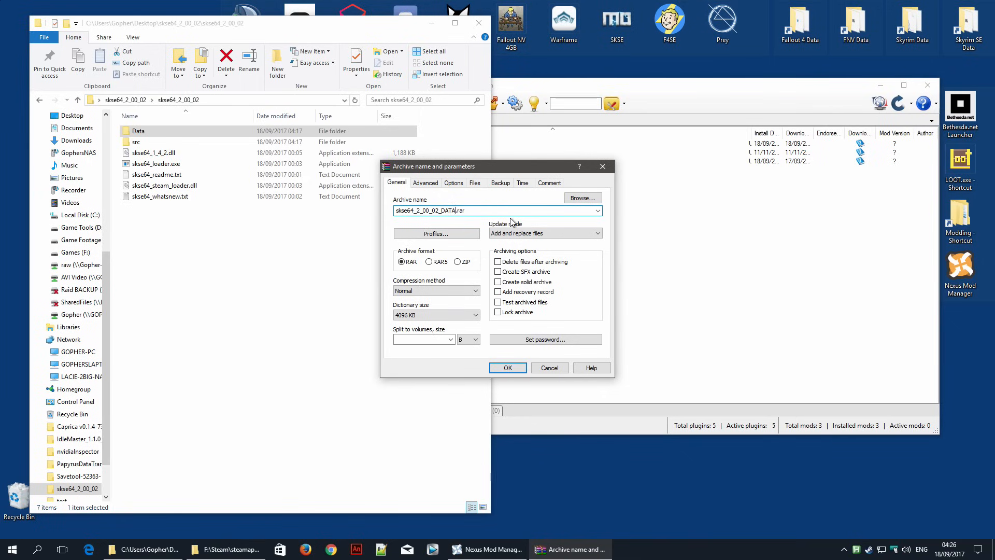
mouse_move(491, 366)
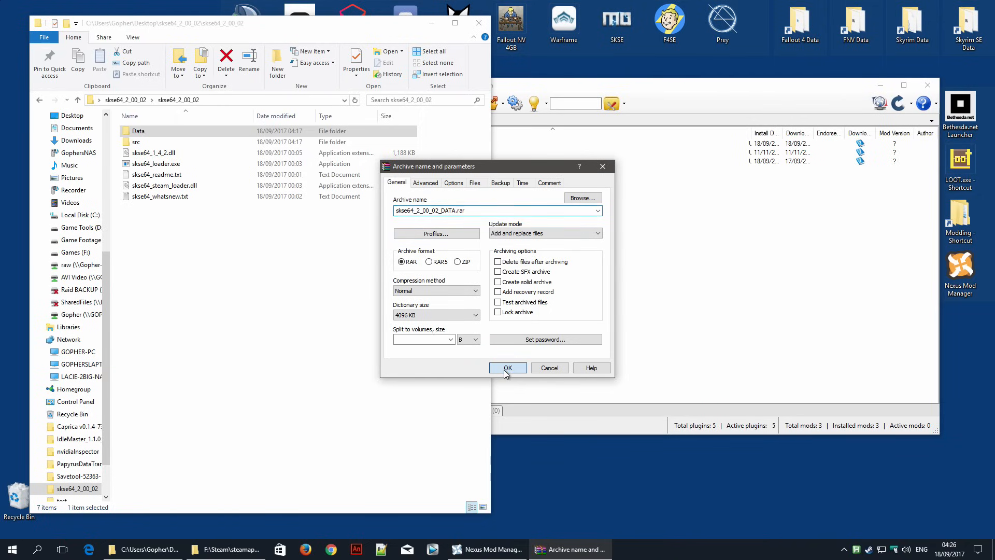
left_click(508, 367)
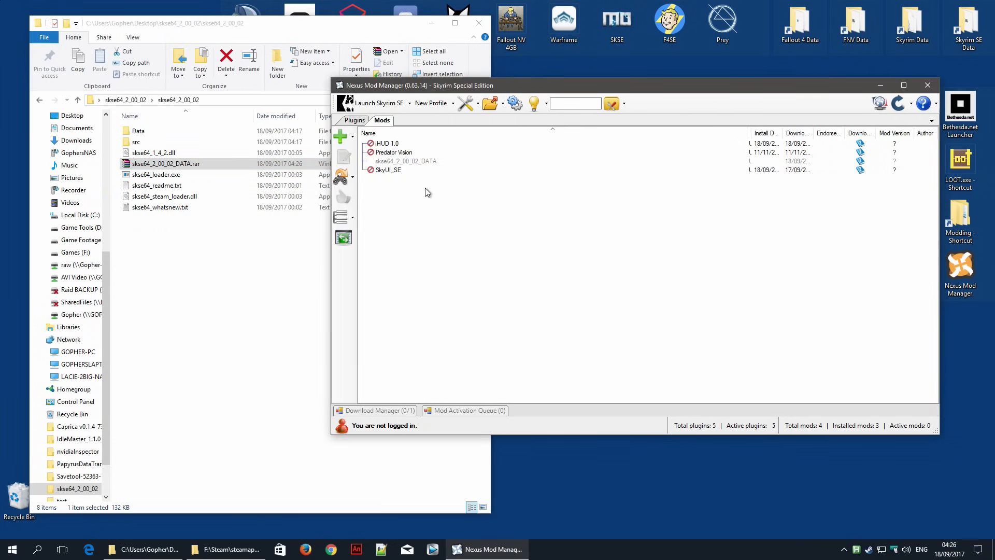
mouse_move(383, 210)
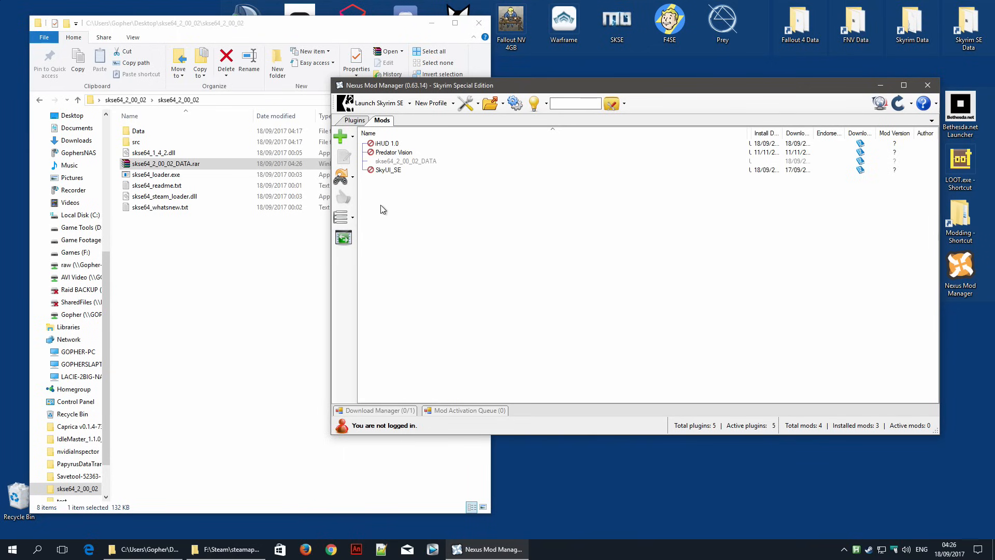
mouse_move(464, 186)
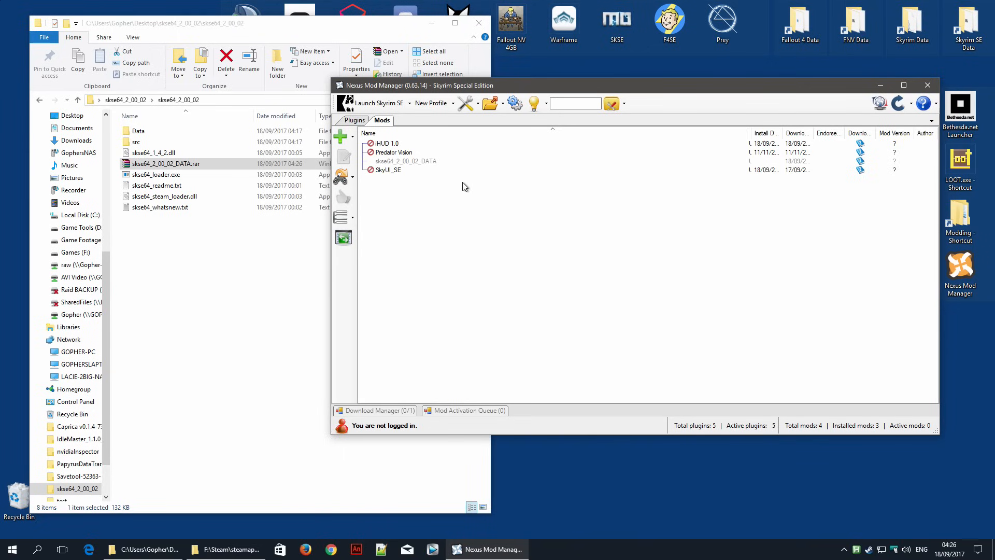
mouse_move(340, 137)
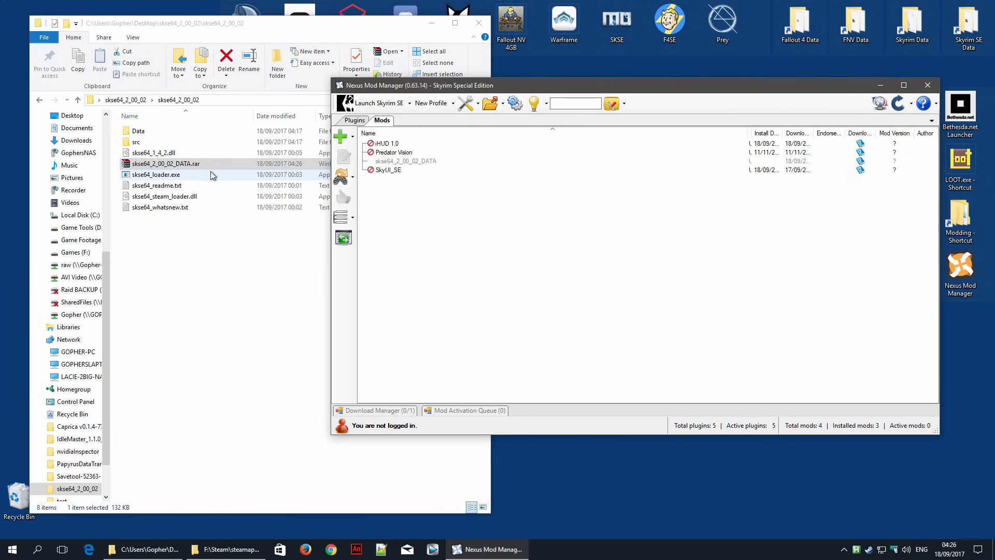
Step: Select skse64_2_00_02_DATA in Nexus Mod Manager and activate it to install
left_click(406, 161)
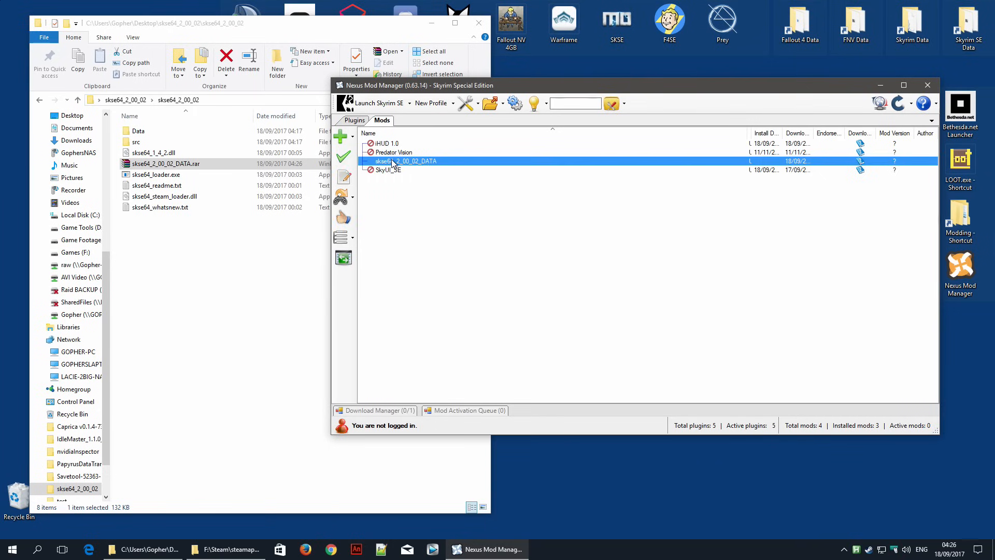
mouse_move(419, 156)
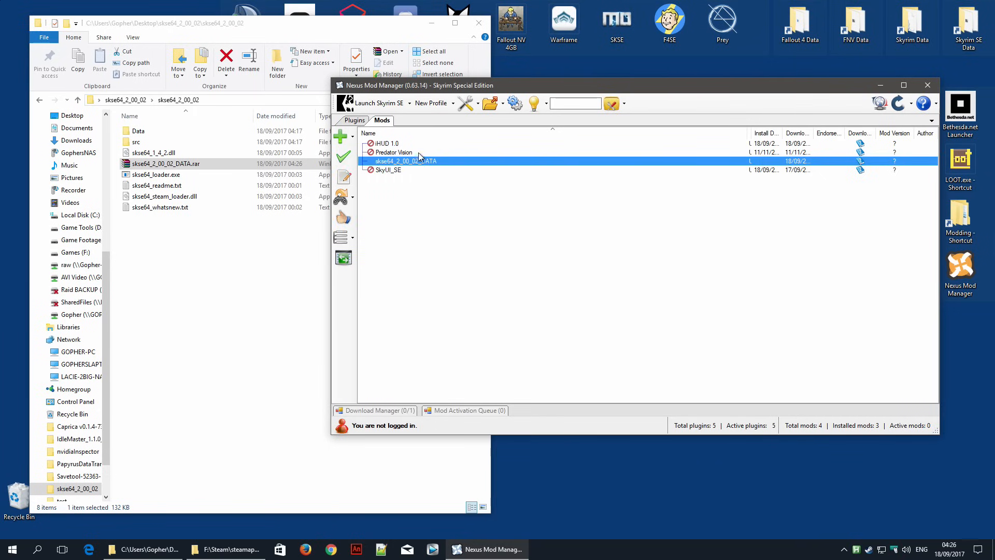
mouse_move(343, 157)
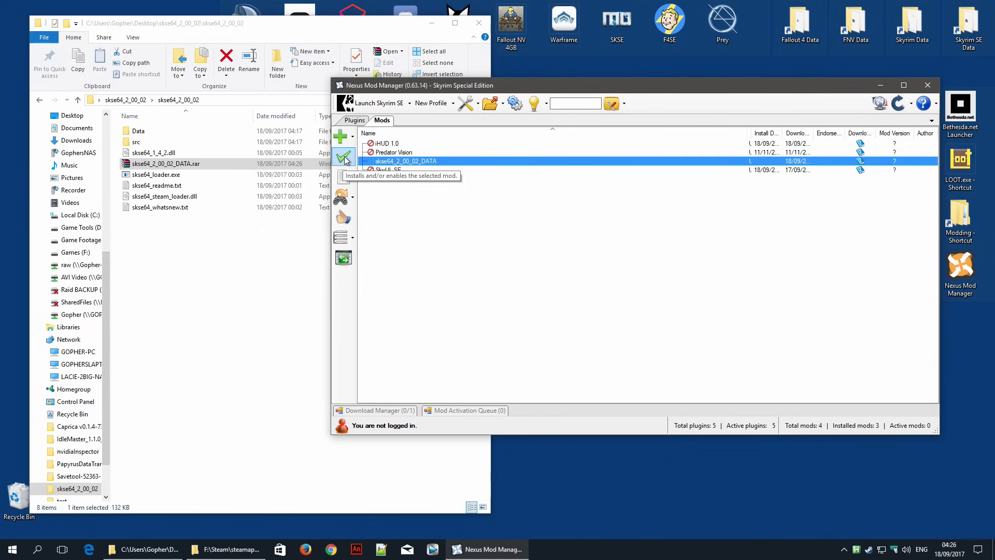
left_click(343, 156)
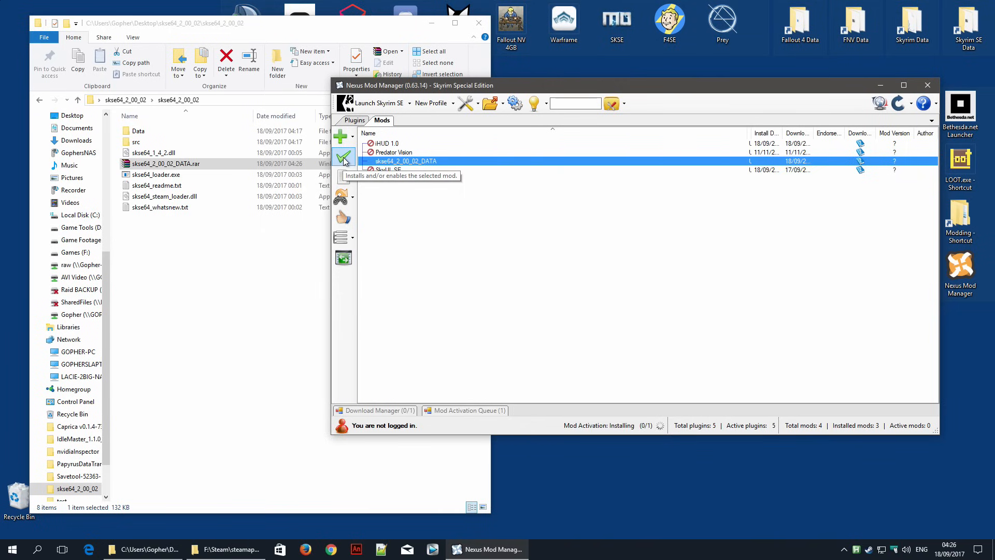
left_click(342, 155)
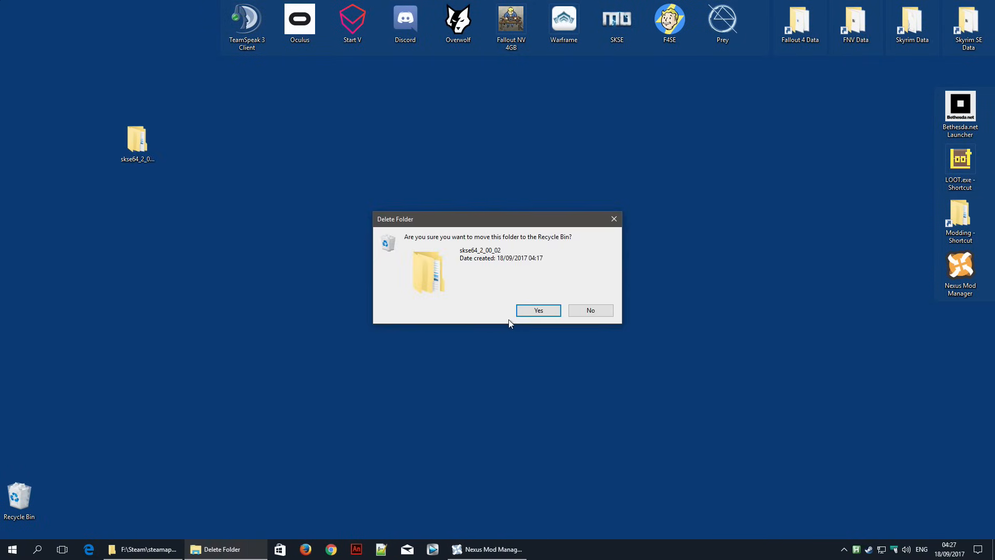
Step: Recycle the extracted folder, run and close the Skyrim SE launcher, then select skse64_loader.exe
left_click(538, 310)
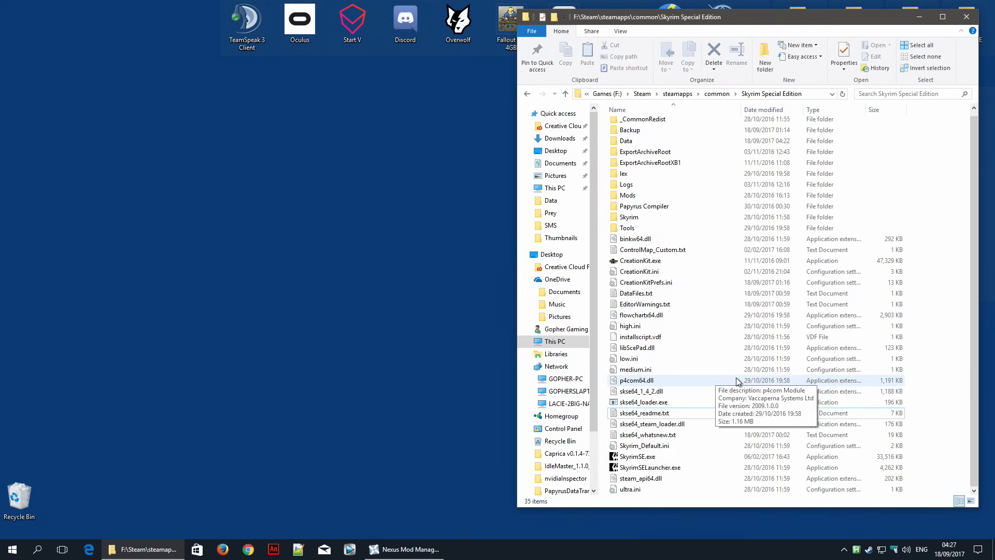
left_click(638, 456)
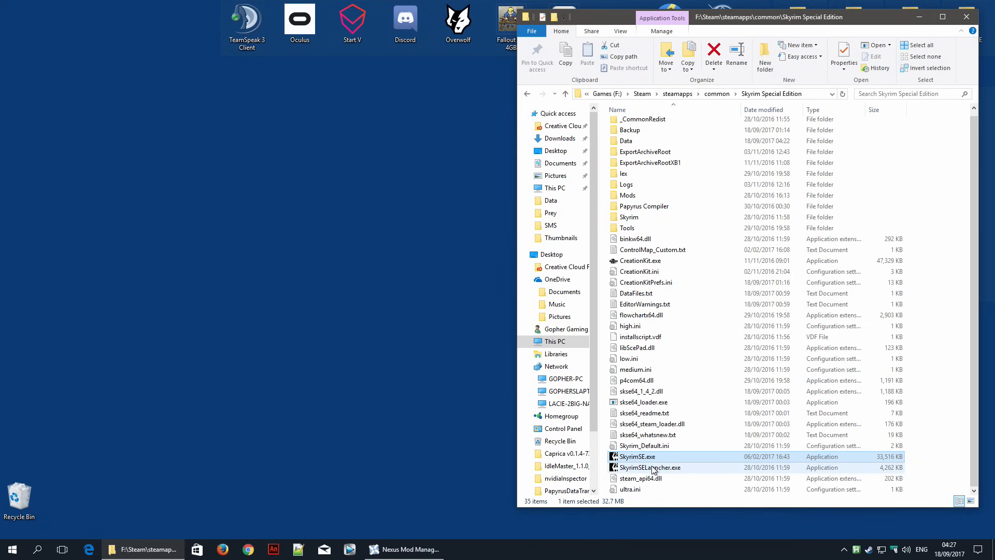
double_click(649, 467)
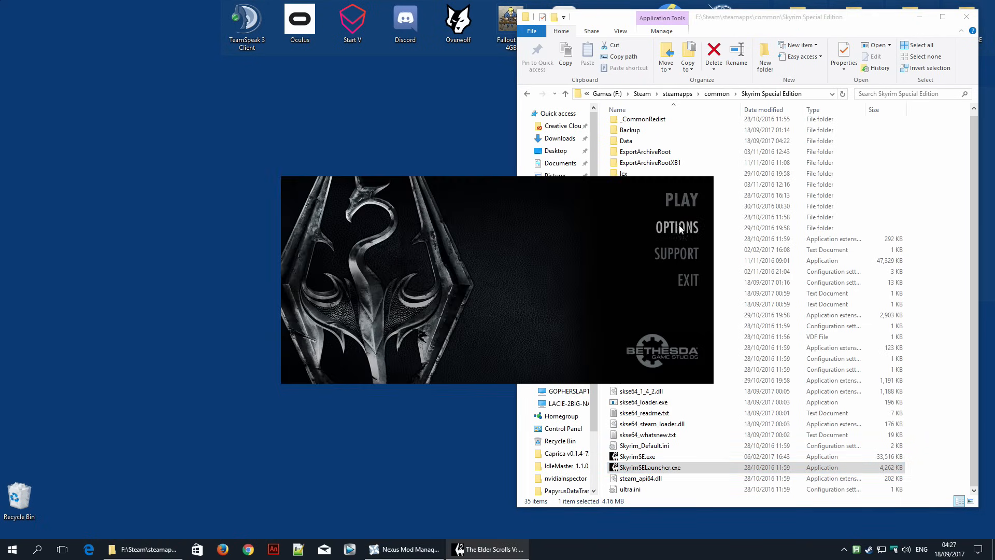
mouse_move(691, 280)
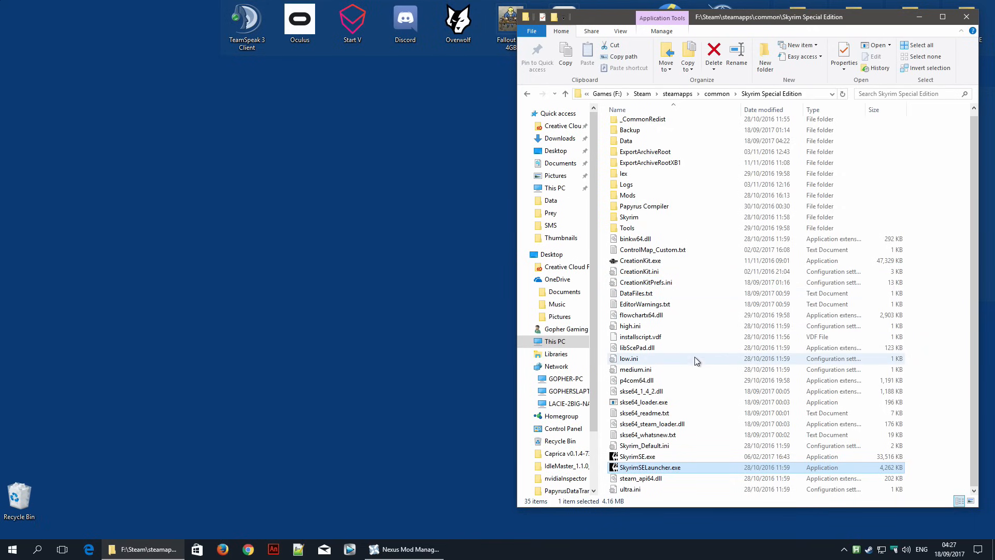
mouse_move(637, 404)
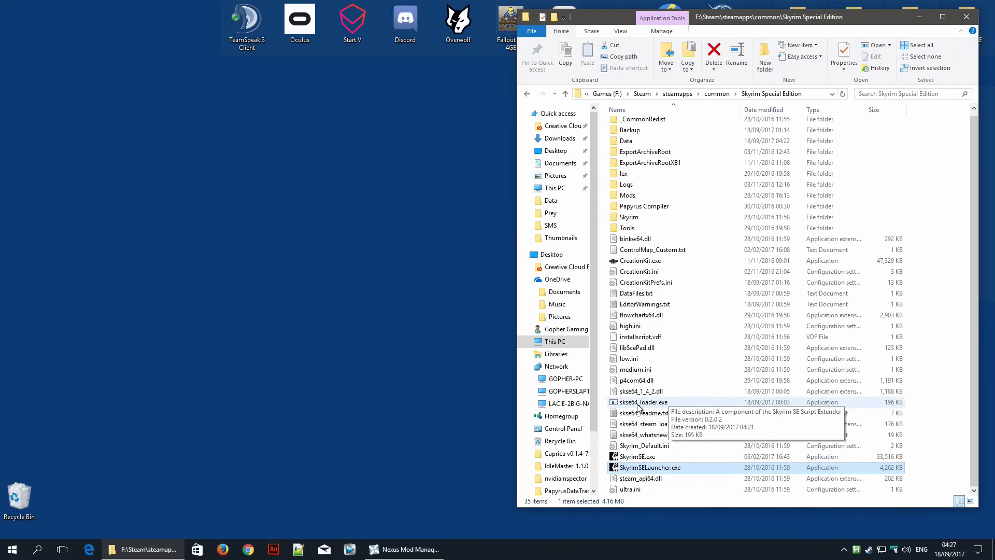
left_click(644, 402)
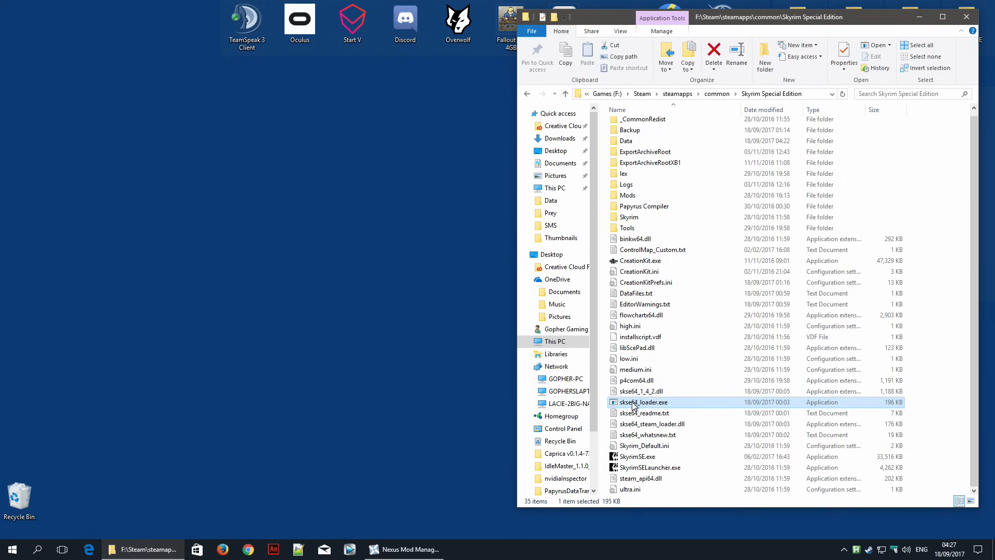
mouse_move(635, 405)
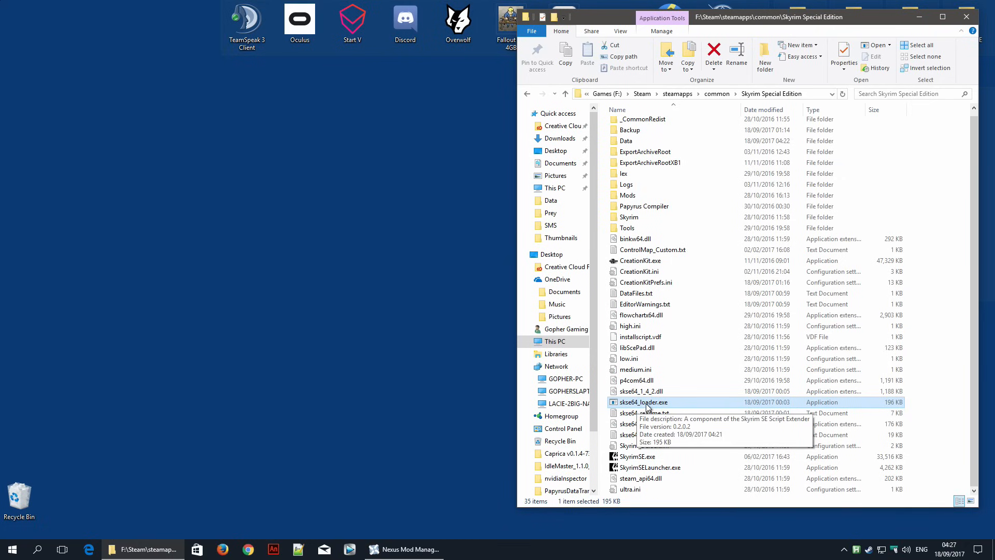
mouse_move(645, 404)
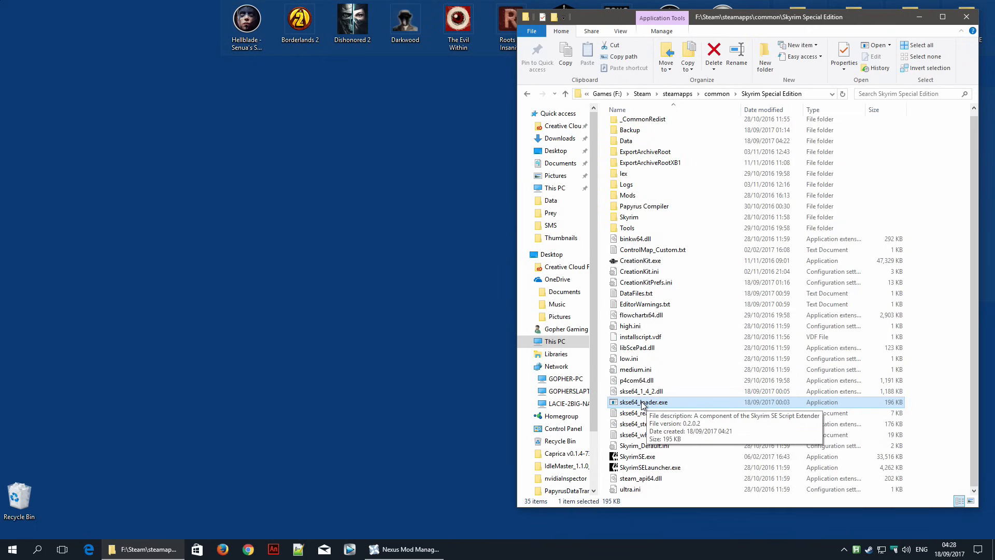
Step: Create an SKSE64 desktop shortcut to skse64_loader.exe with SkyrimSELauncher.exe's dragon icon
right_click(644, 402)
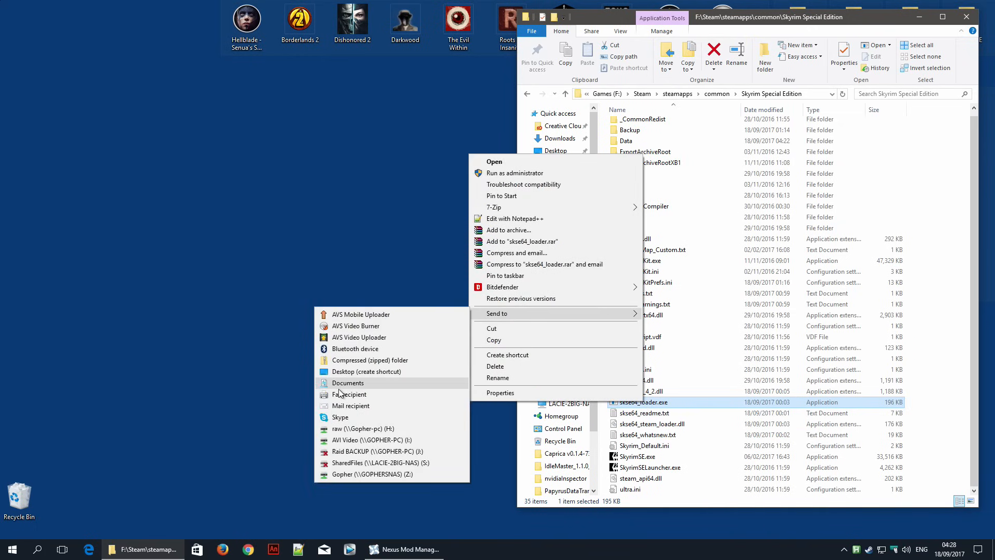
mouse_move(359, 383)
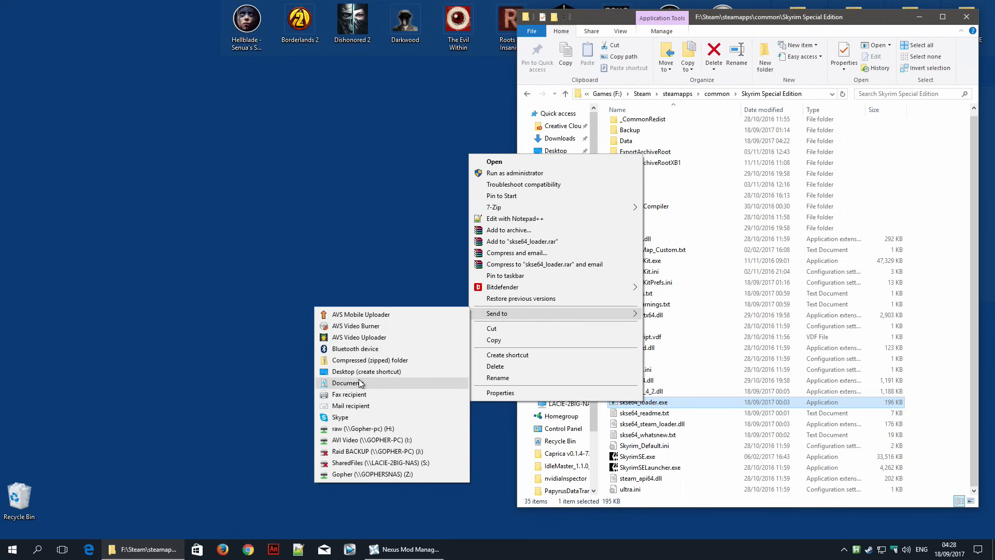
left_click(366, 371)
type("SKSE64")
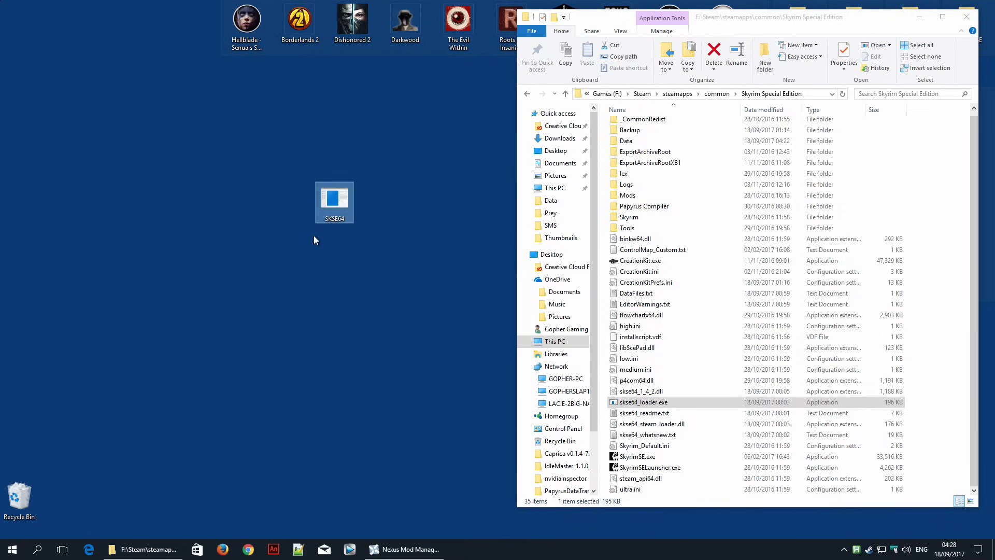
mouse_move(335, 209)
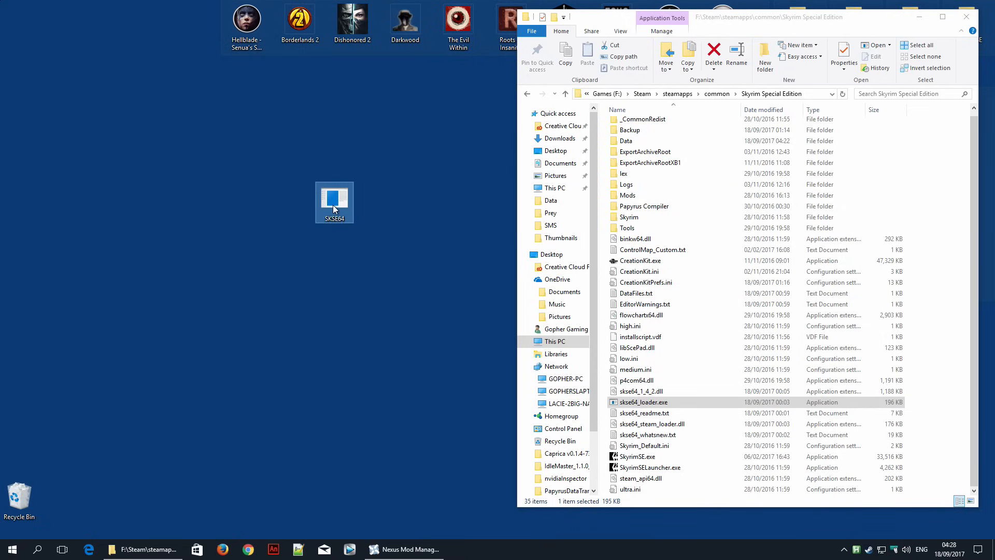
right_click(334, 203)
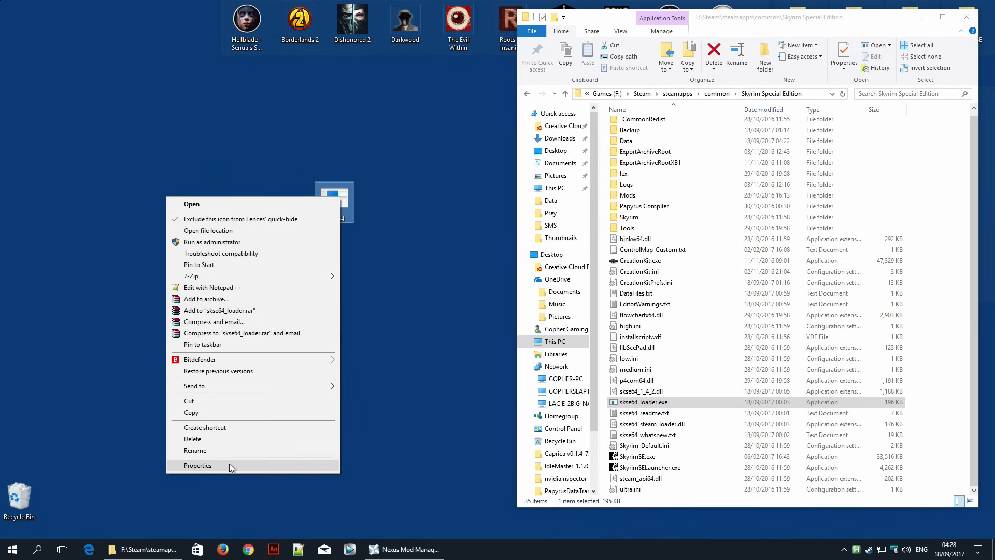
left_click(197, 465)
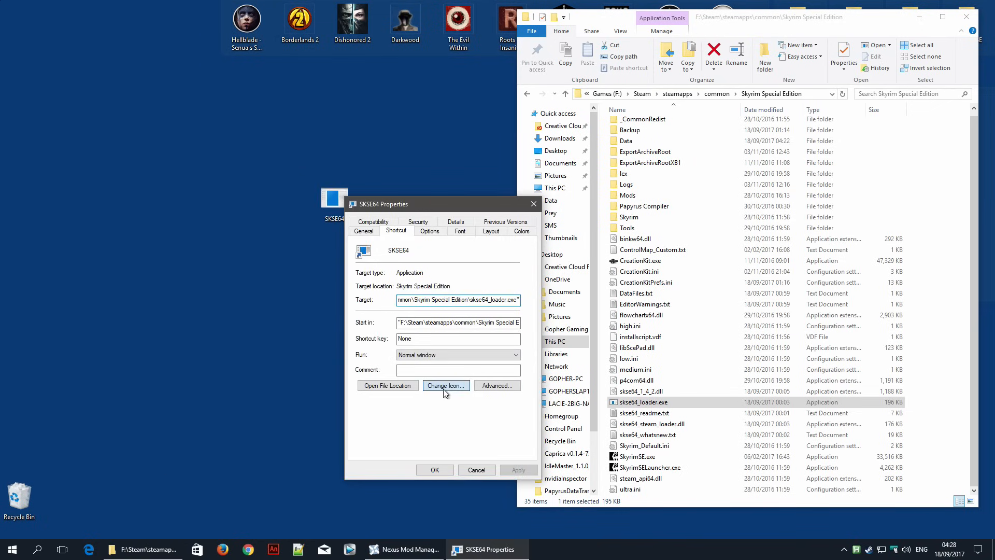
left_click(446, 386)
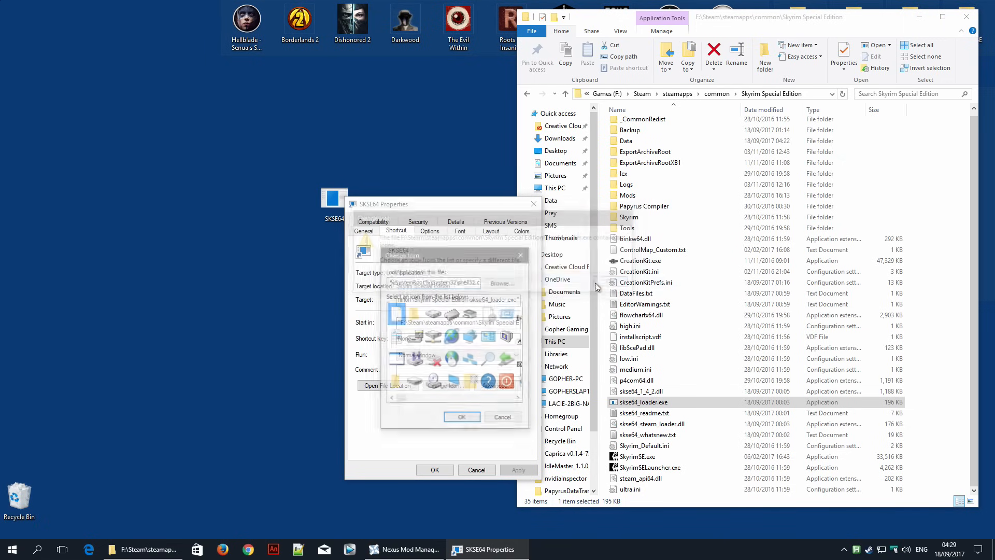
left_click(501, 283)
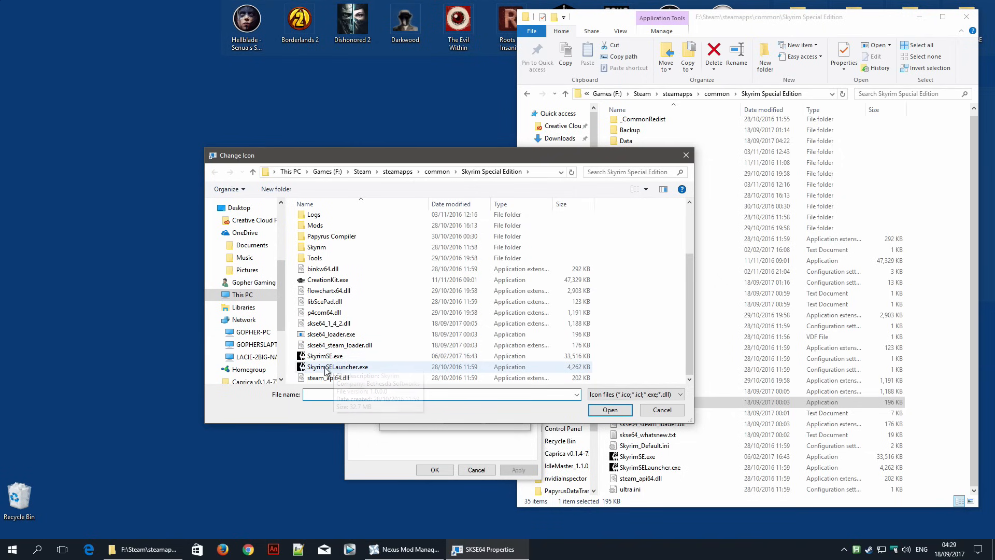
left_click(325, 355)
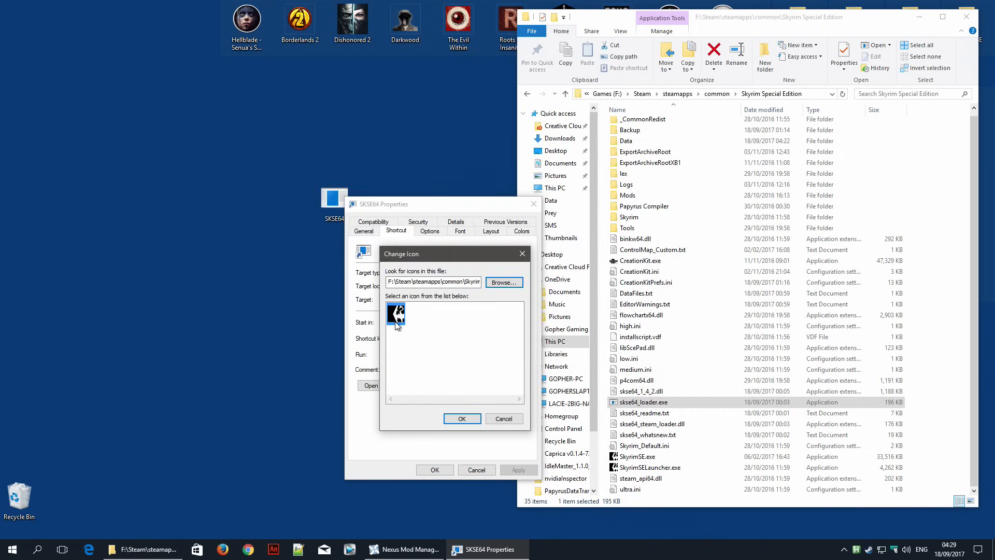
left_click(462, 418)
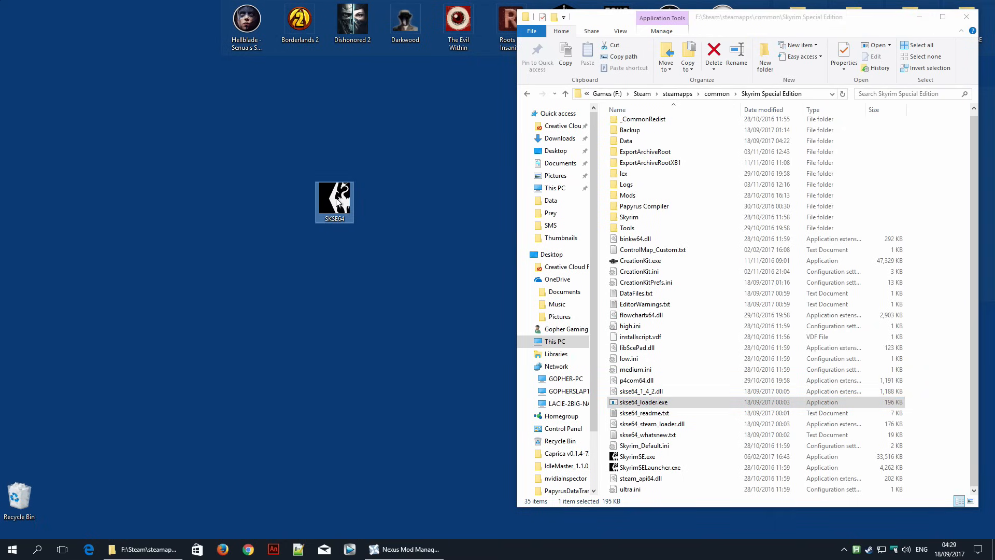
Step: Launch the SKSE64 shortcut and let skse64_loader.exe run past the SmartScreen warning
double_click(643, 402)
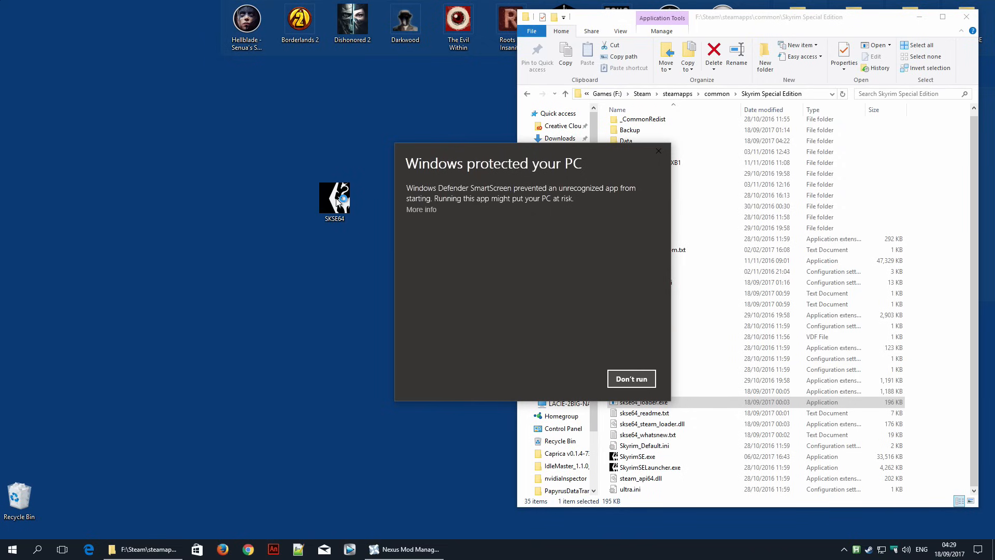
mouse_move(438, 221)
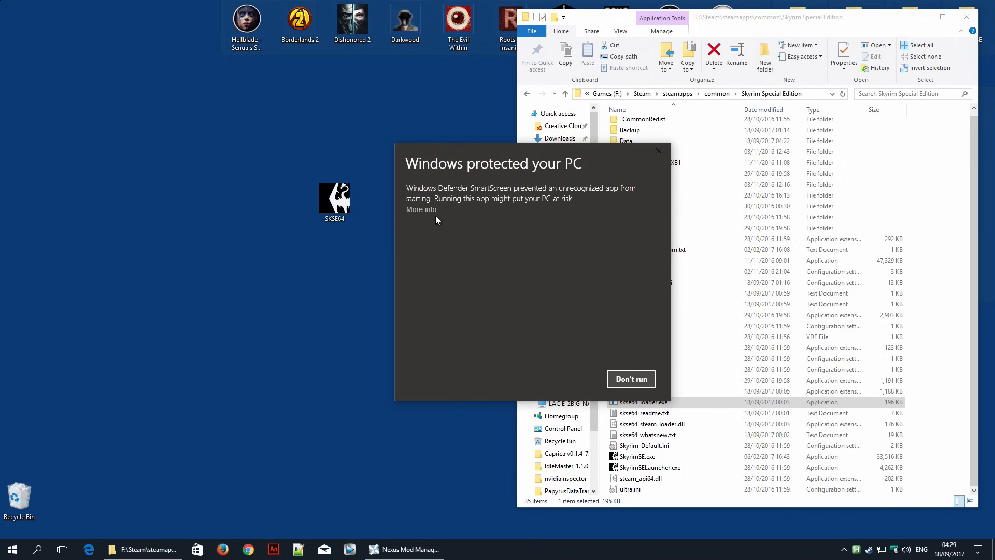
left_click(422, 210)
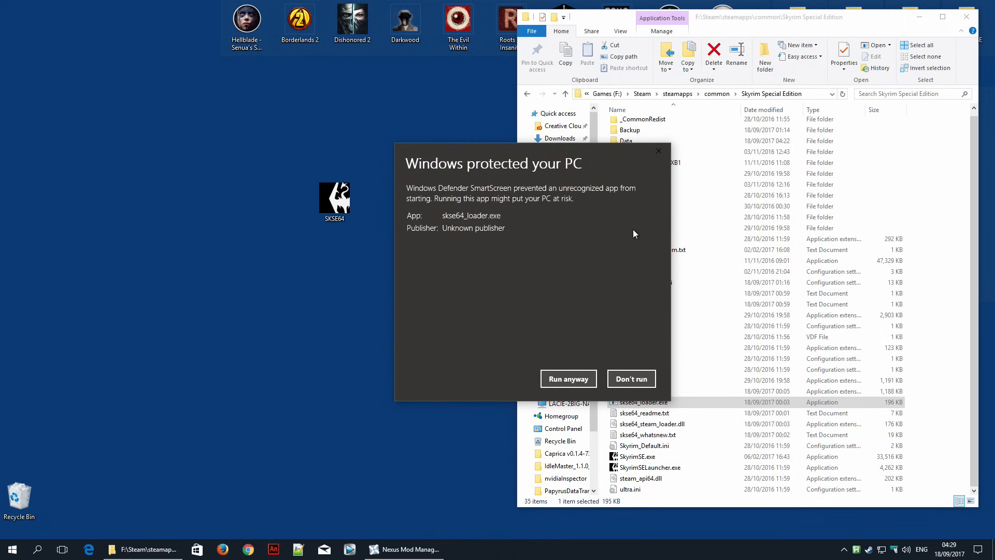
mouse_move(557, 292)
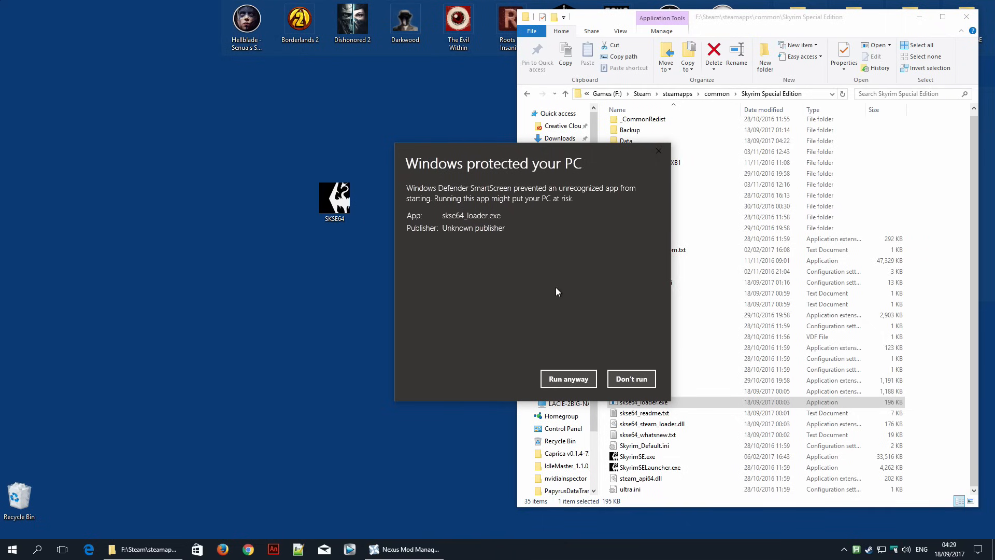
mouse_move(551, 358)
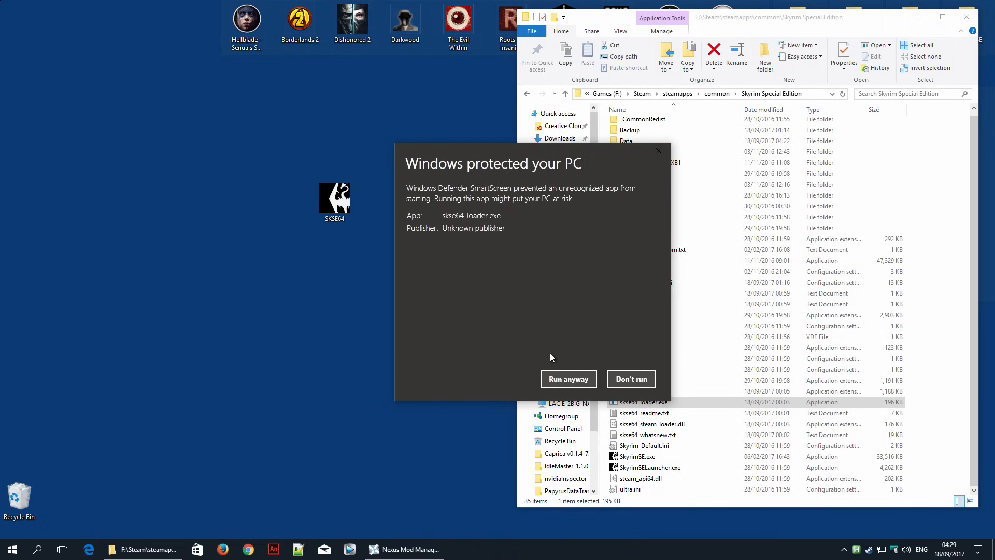
mouse_move(572, 383)
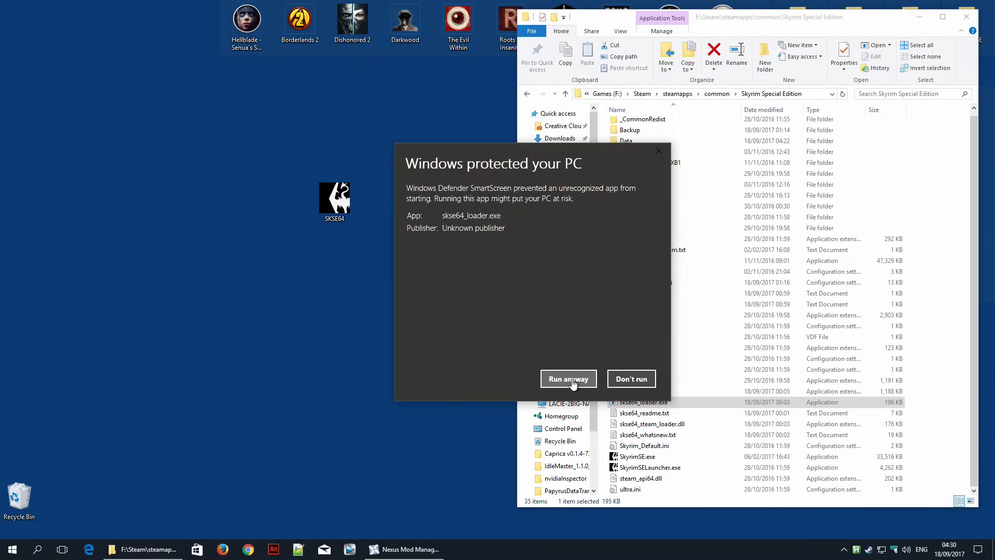
left_click(568, 378)
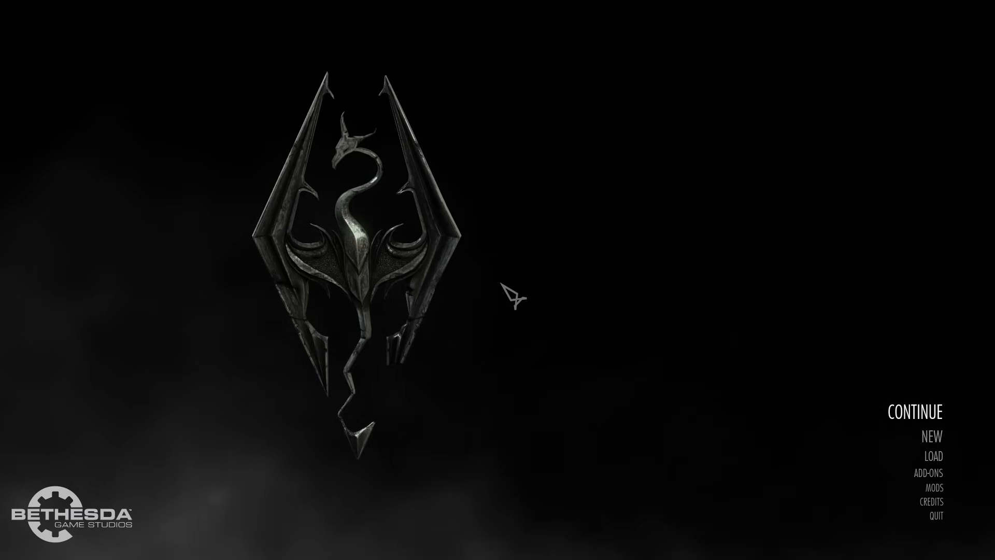
mouse_move(941, 471)
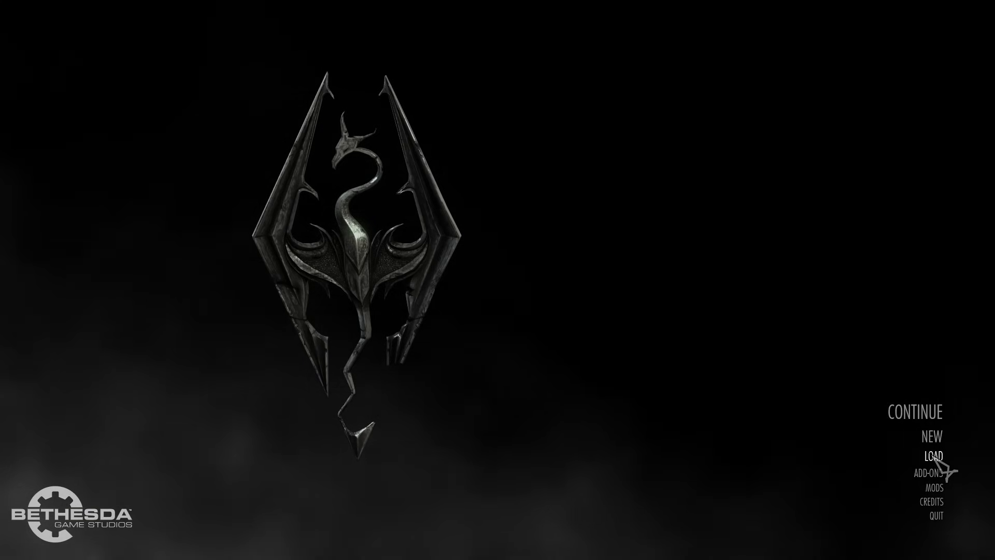
Step: Choose LOAD from Skyrim's main menu to list the saved games
left_click(933, 456)
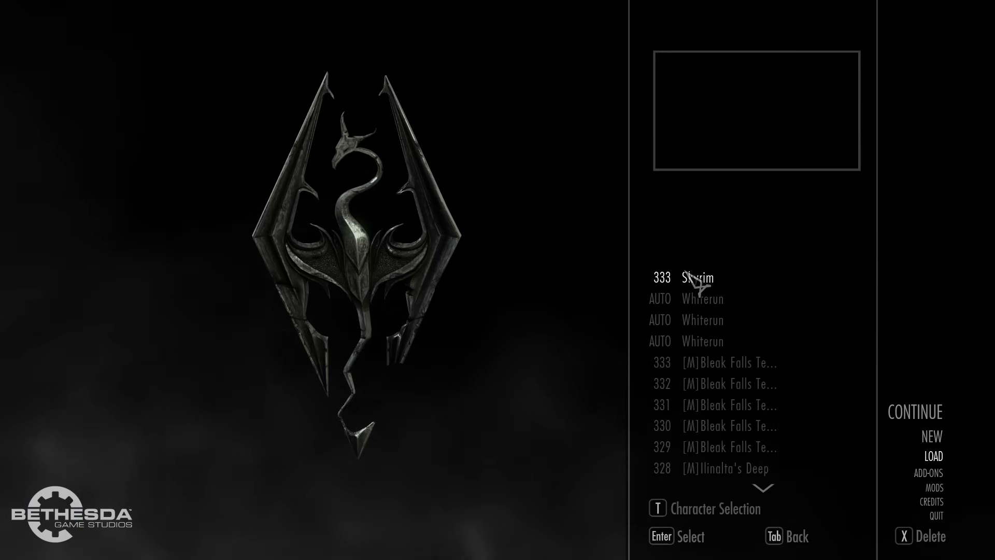
Step: Load save 333 and enter getskseversion in the console
left_click(698, 277)
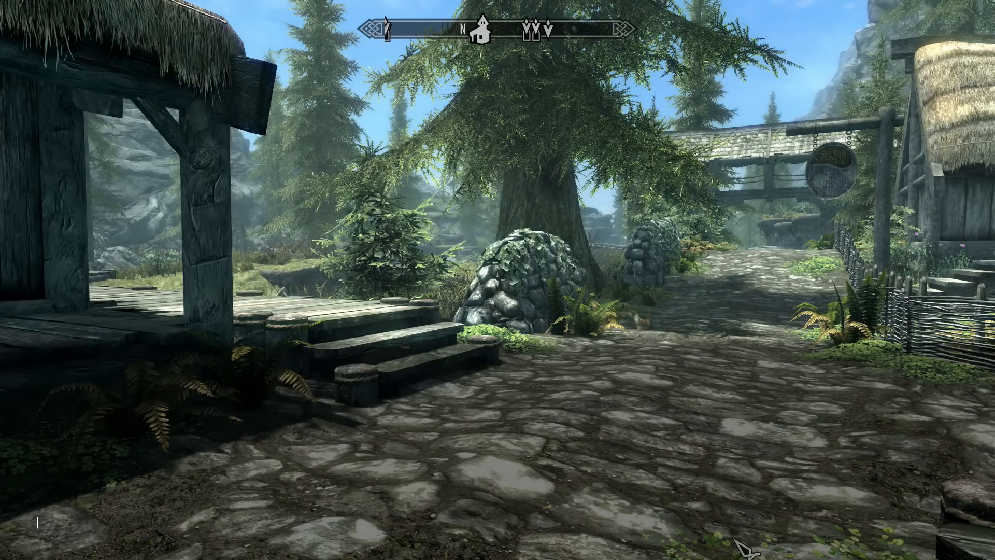
type("gl")
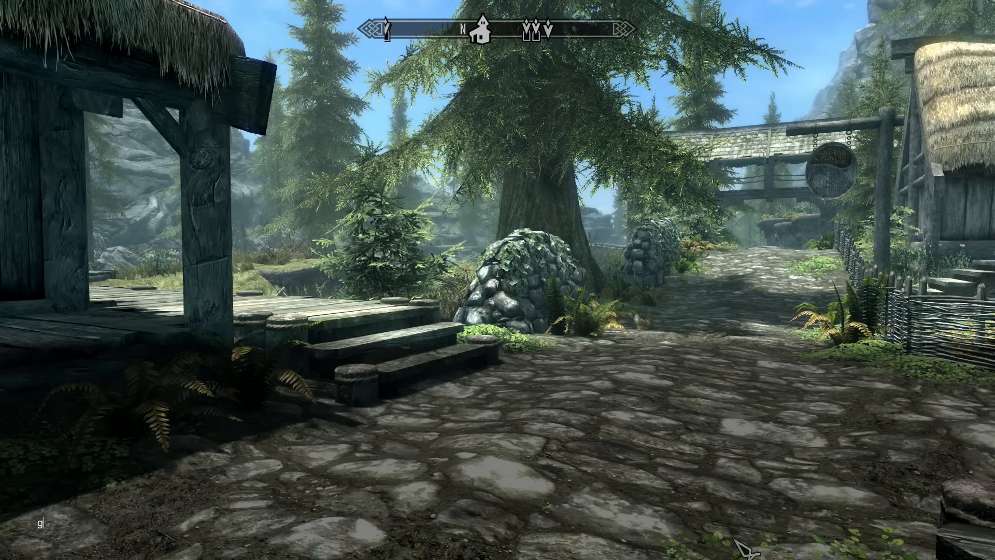
type("etsks")
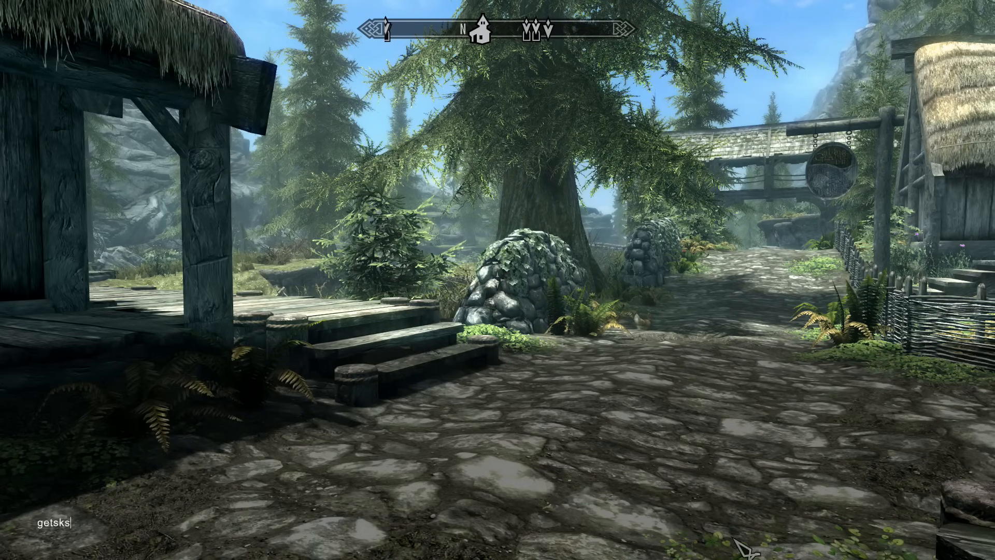
type("eversi")
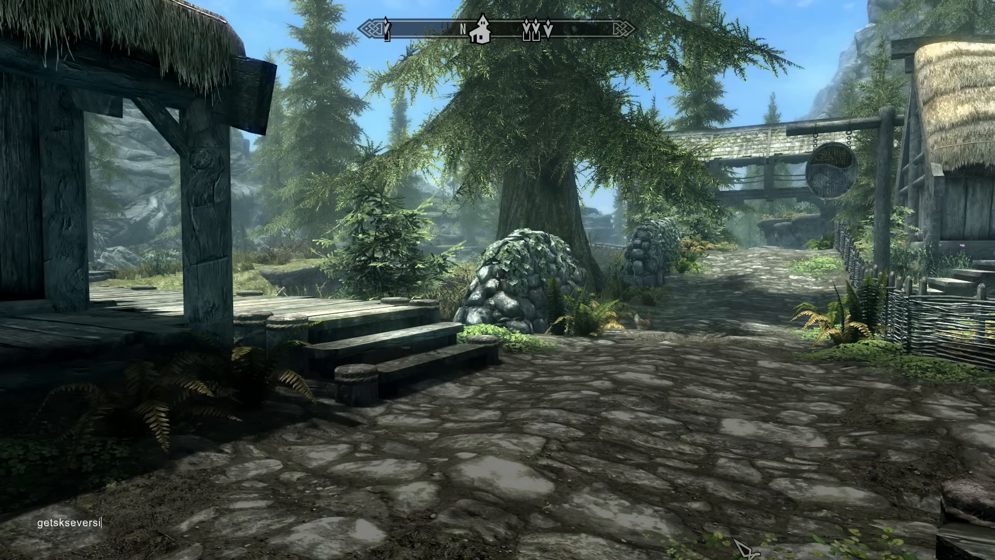
type("on")
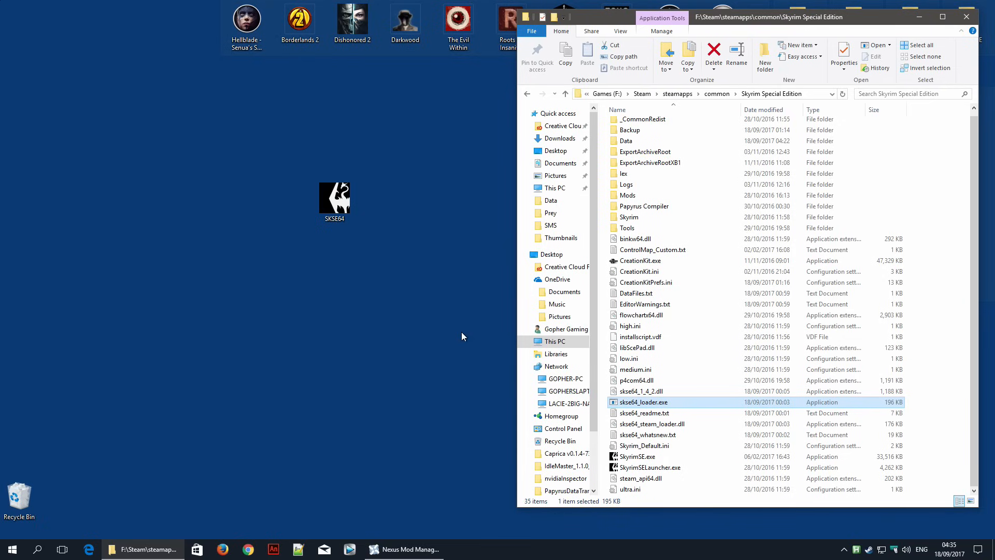
mouse_move(312, 299)
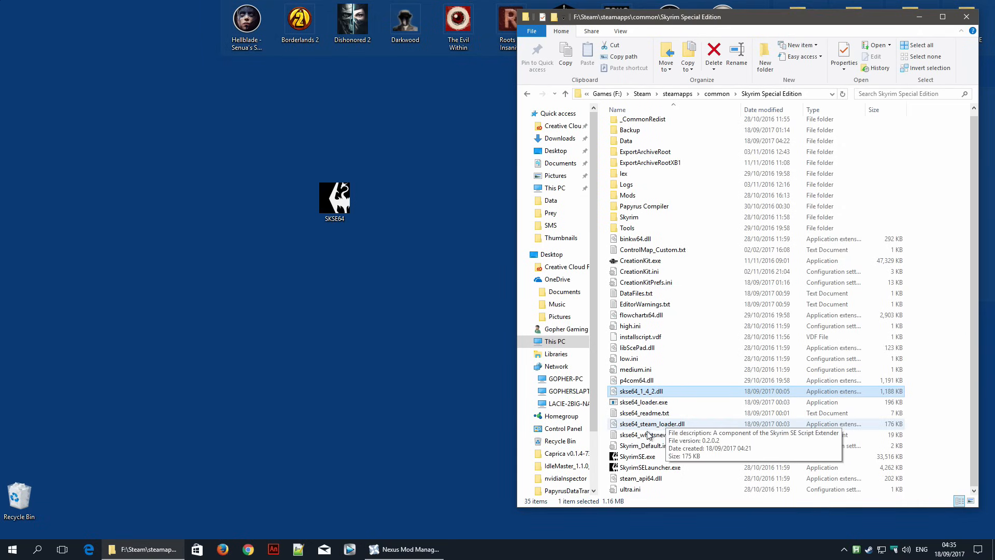
mouse_move(650, 445)
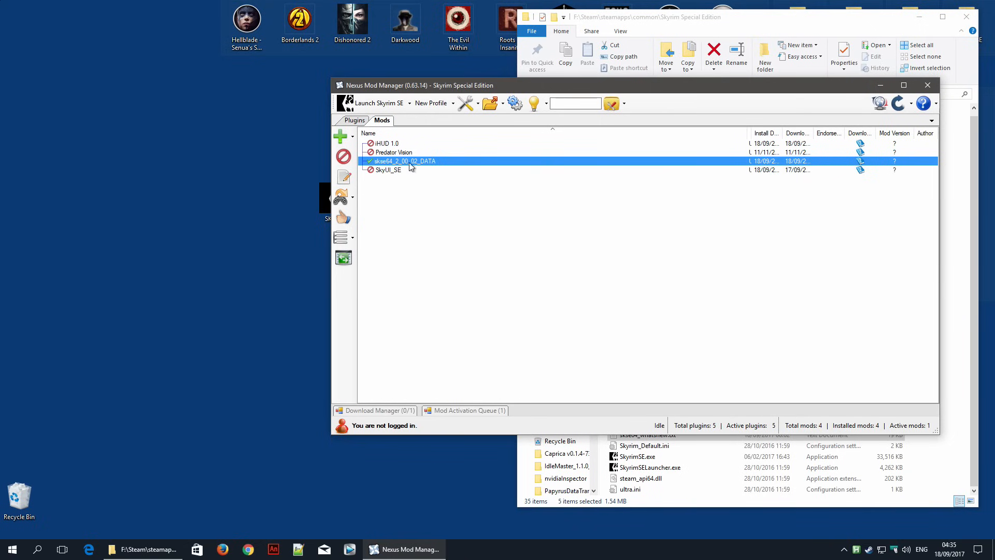
Step: Deactivate skse64_2_00_02_DATA, then bring up its right-click options
left_click(343, 157)
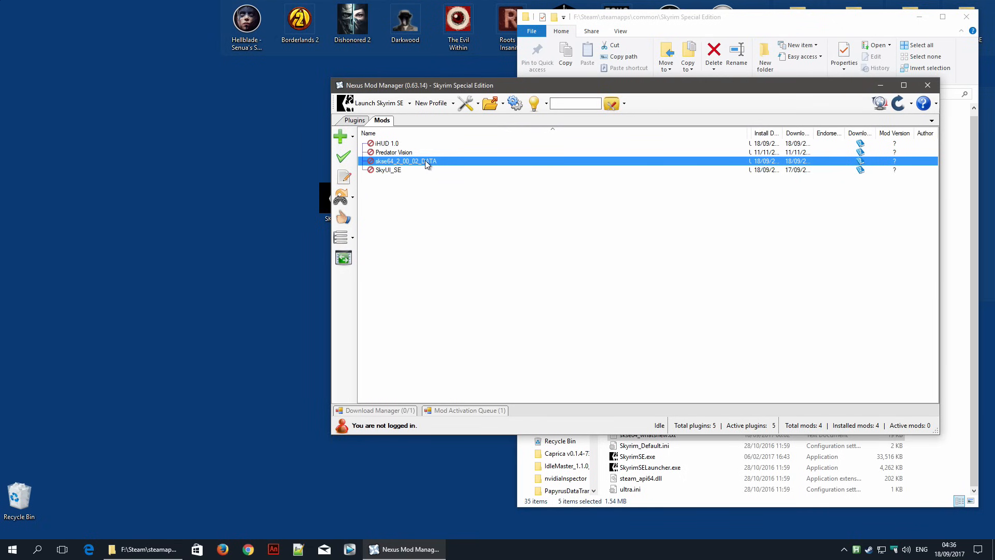
right_click(404, 161)
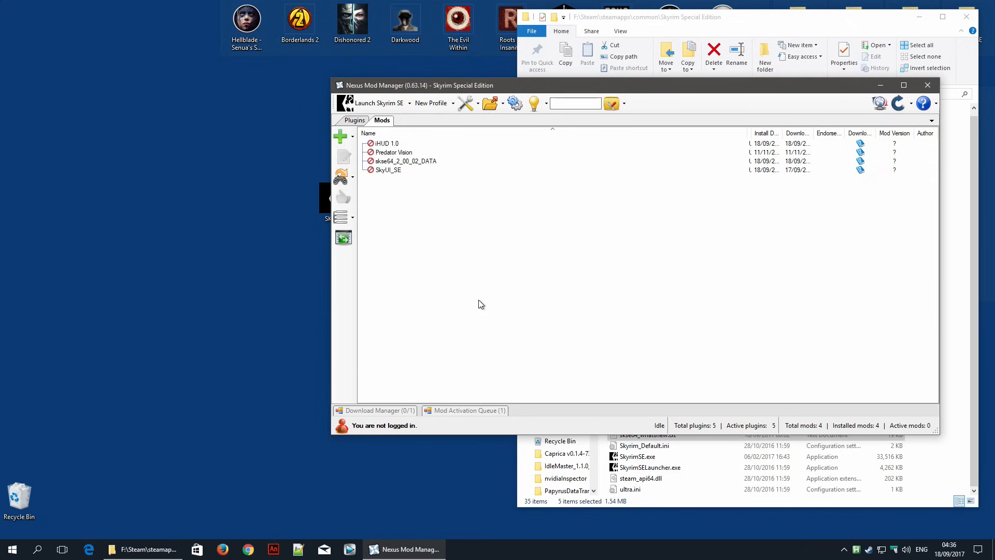
mouse_move(398, 203)
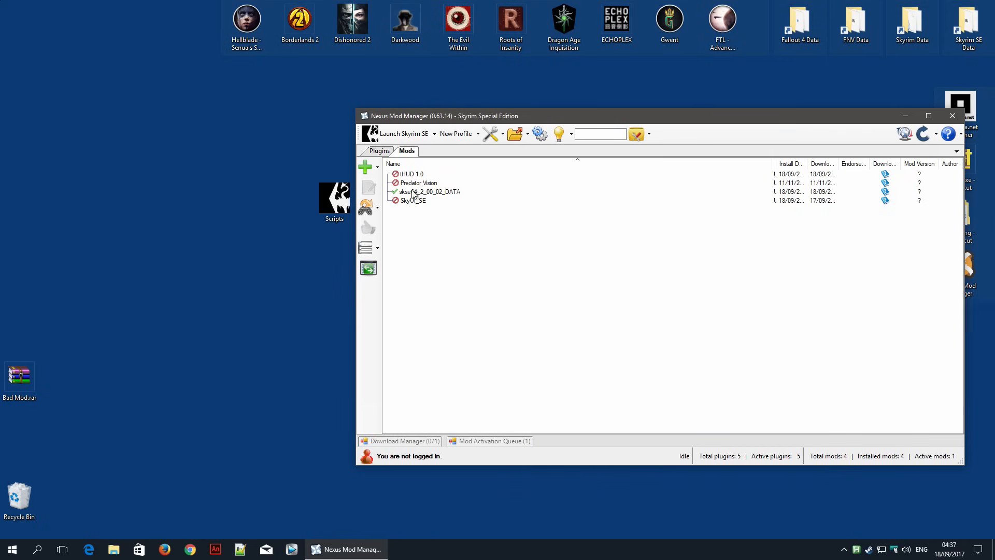
mouse_move(526, 214)
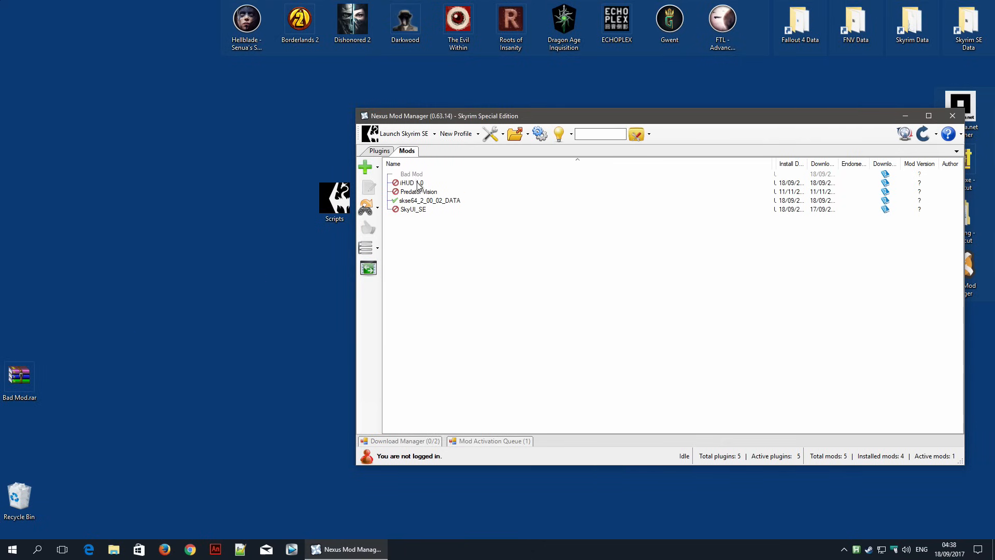
Step: Select Bad Mod and activate it, prompting the activemagiceffect.pex overwrite warning
left_click(413, 209)
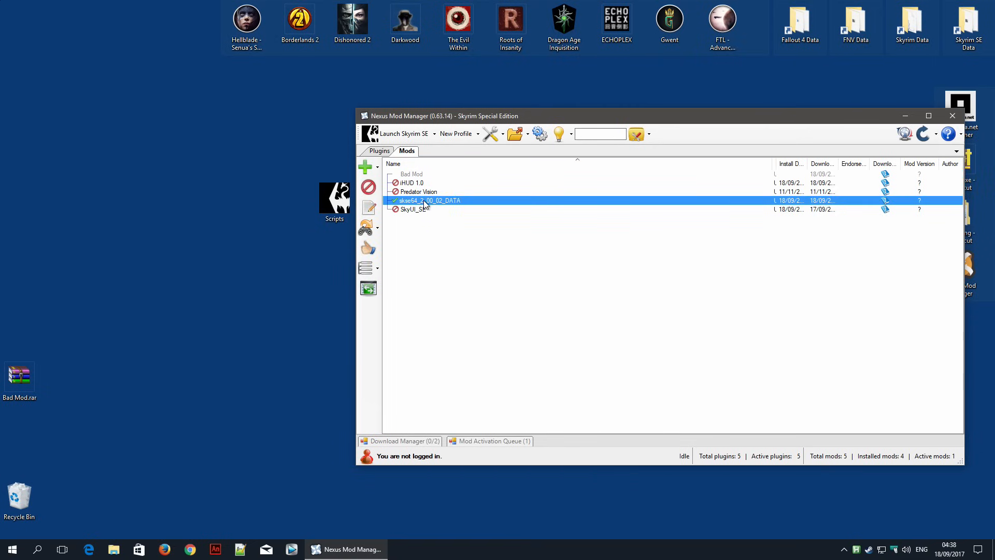
left_click(411, 173)
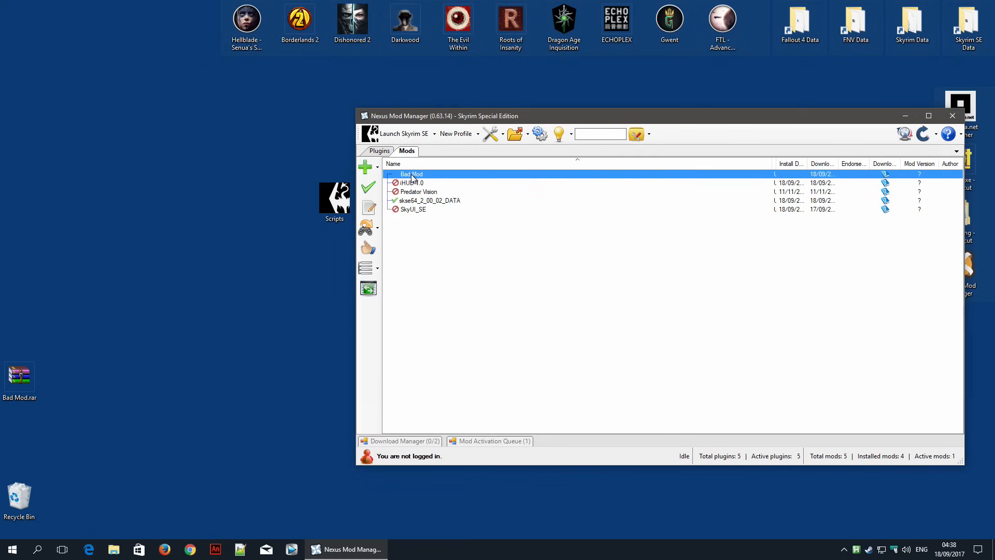
left_click(368, 187)
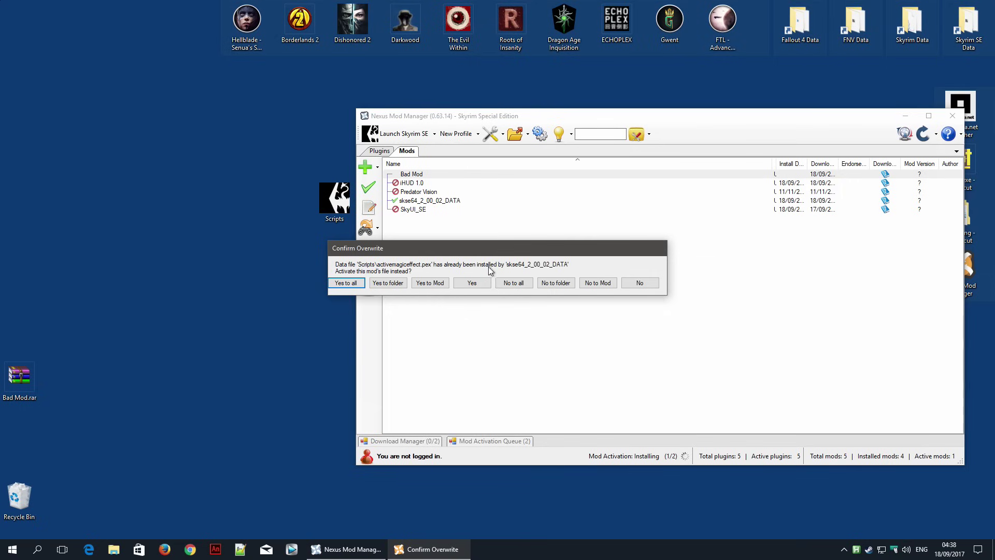
mouse_move(568, 272)
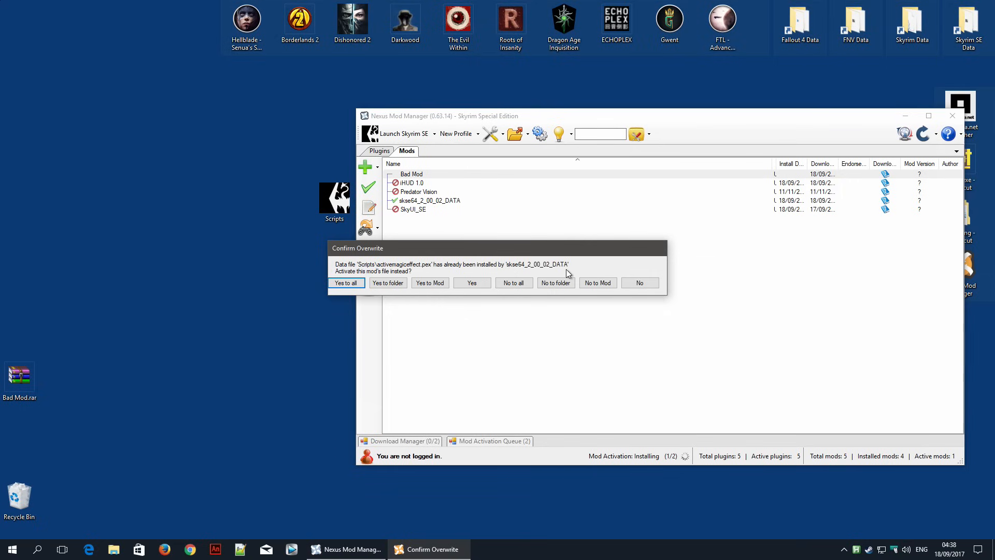
mouse_move(576, 271)
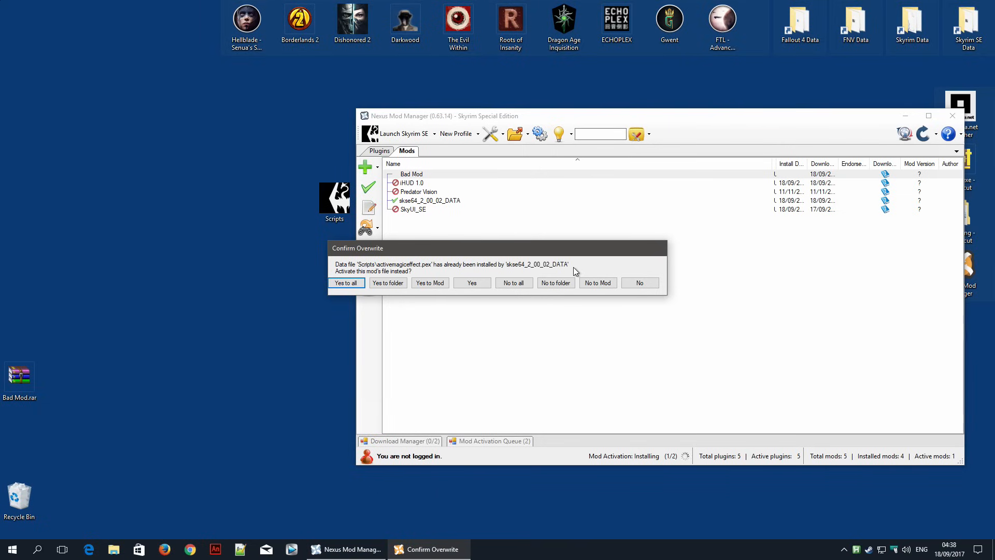
mouse_move(583, 263)
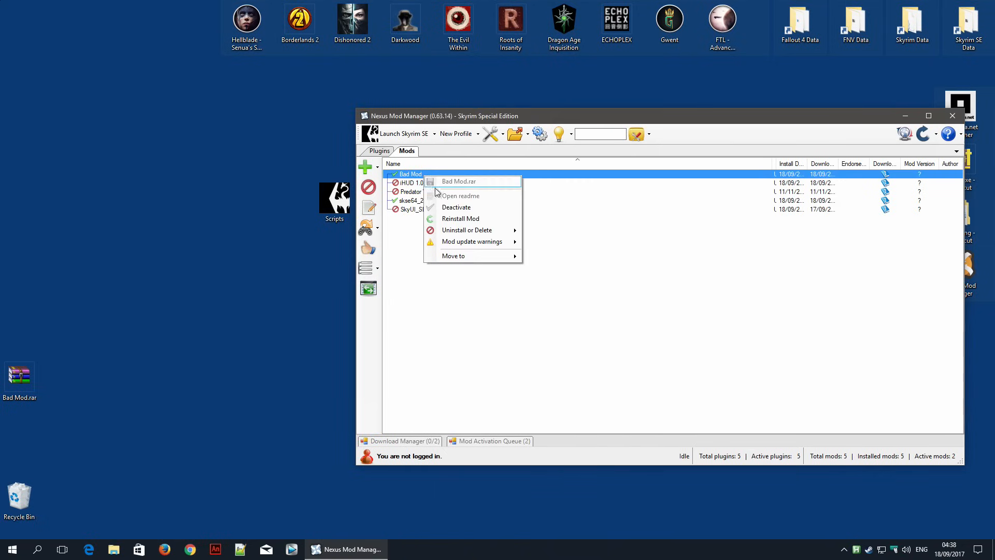
mouse_move(467, 230)
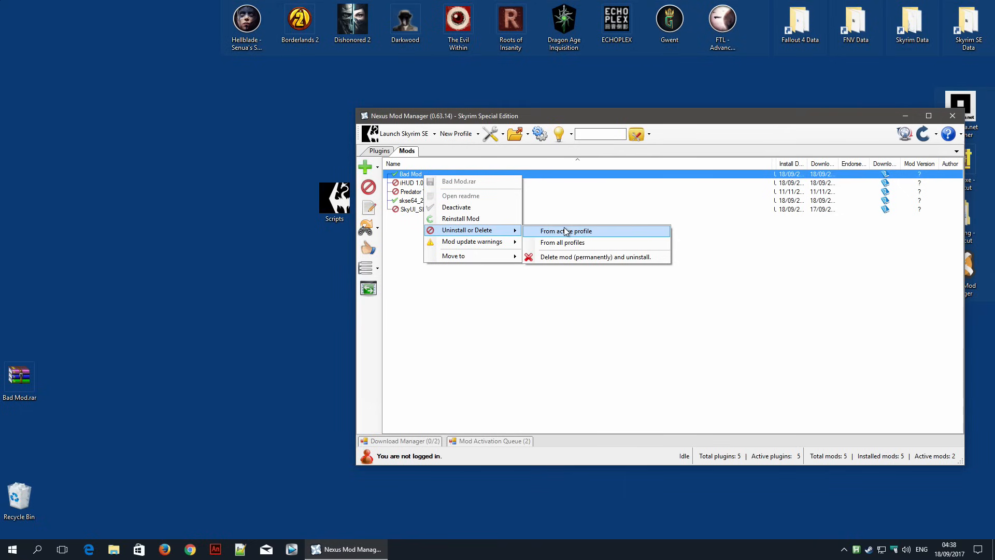
Step: Uninstall Bad Mod from the active profile, then select skse64_2_00_02_DATA
left_click(566, 230)
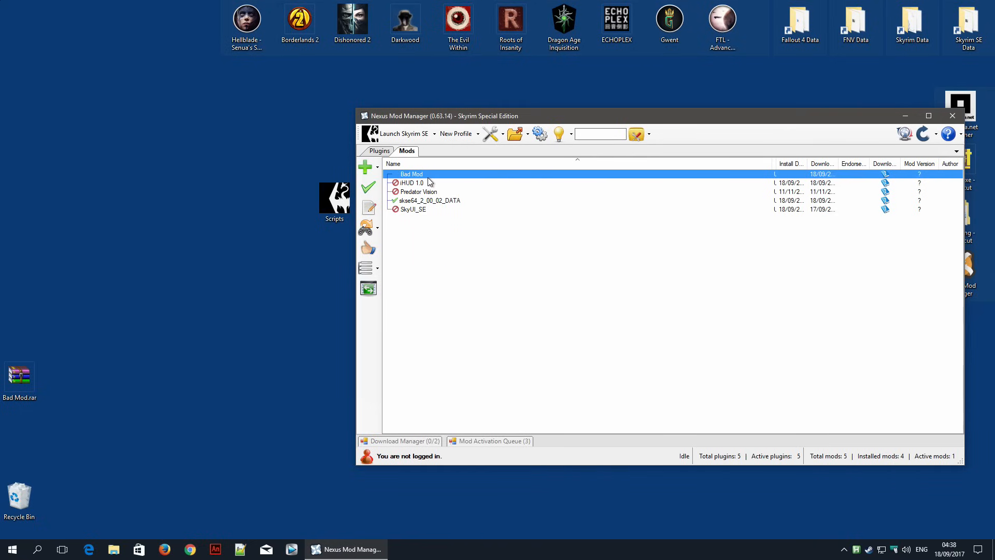
left_click(428, 200)
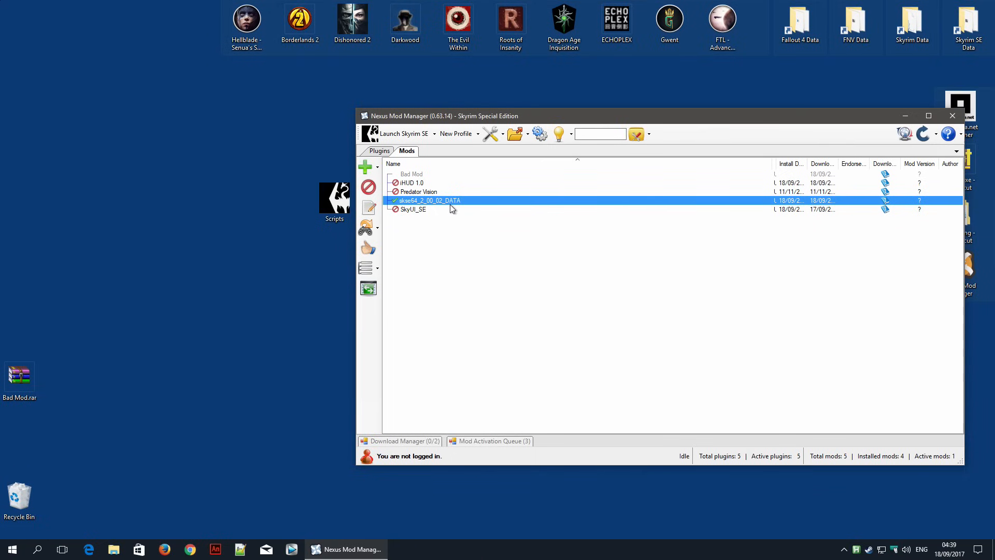
mouse_move(459, 205)
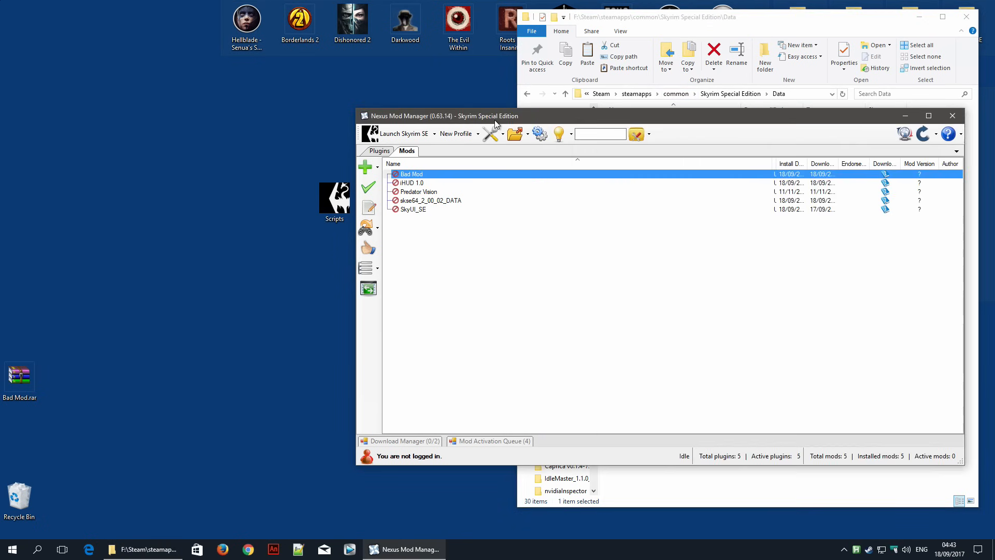
Step: Select Bad Mod and activate it with the green check button
left_click(430, 200)
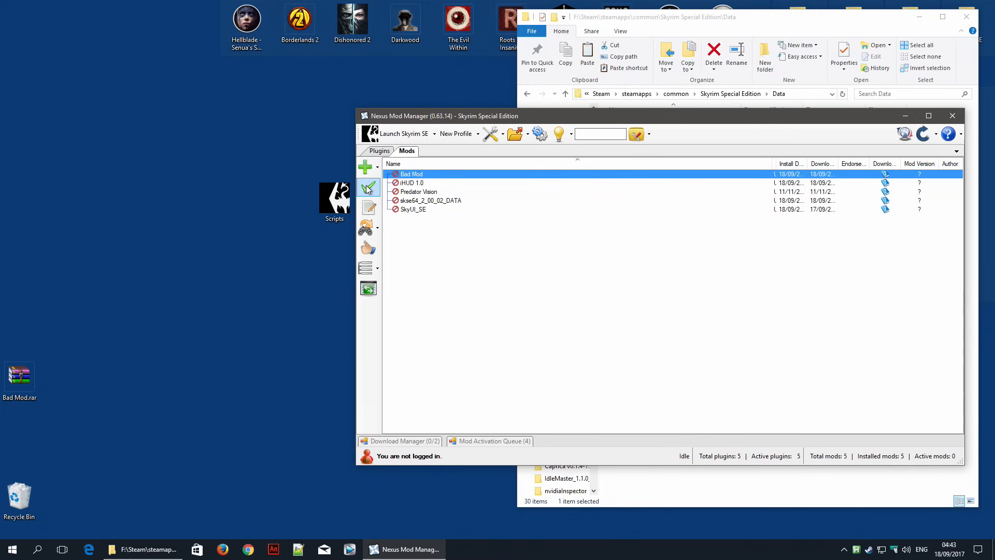
left_click(367, 187)
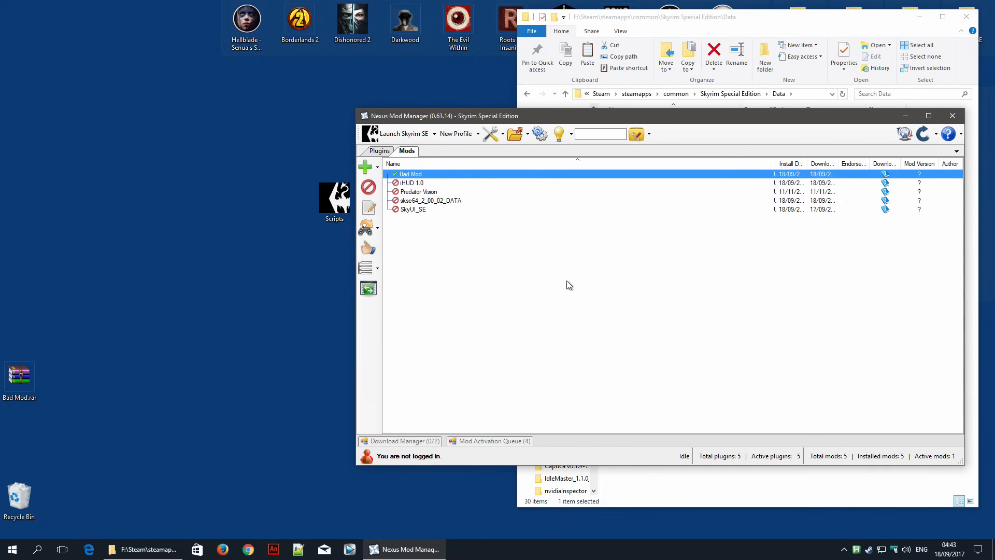
mouse_move(542, 283)
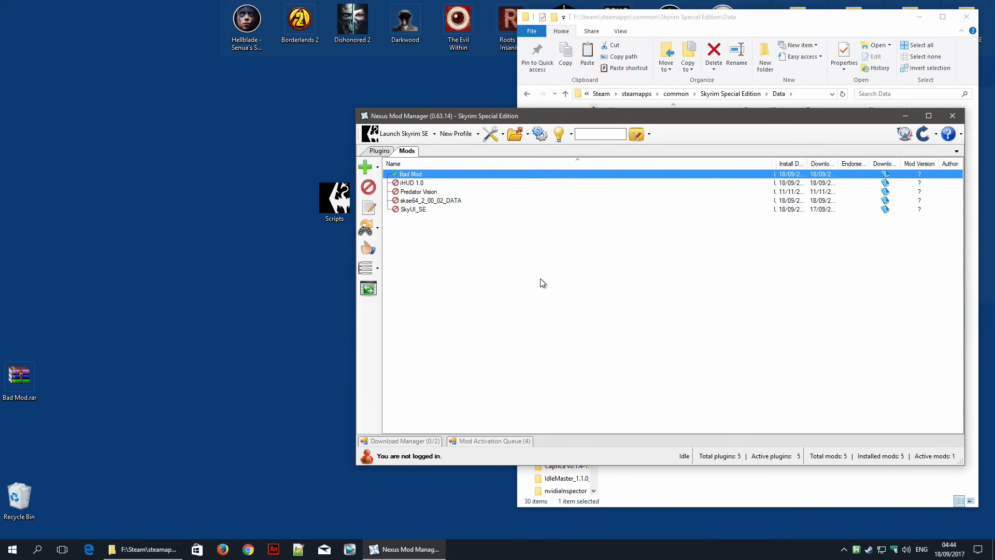
mouse_move(561, 266)
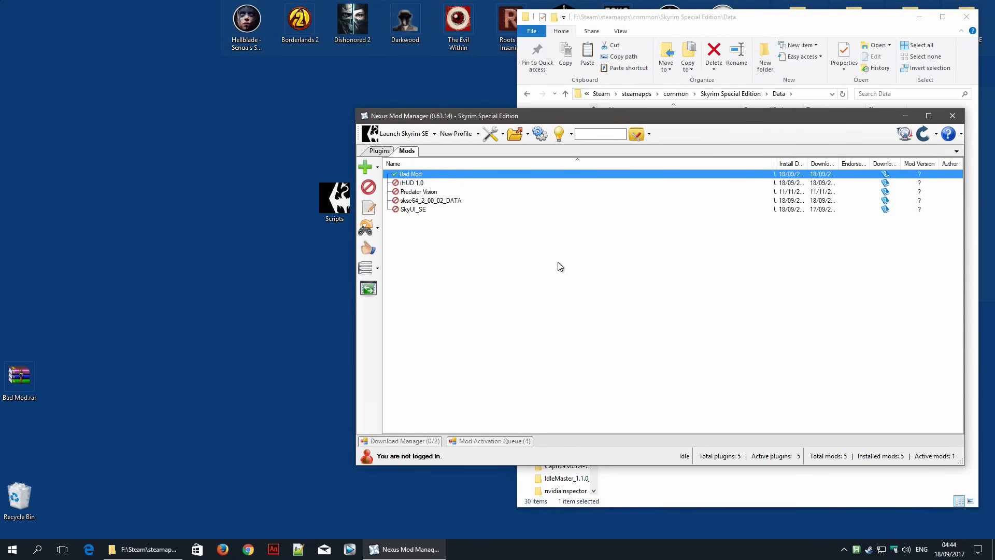
mouse_move(429, 184)
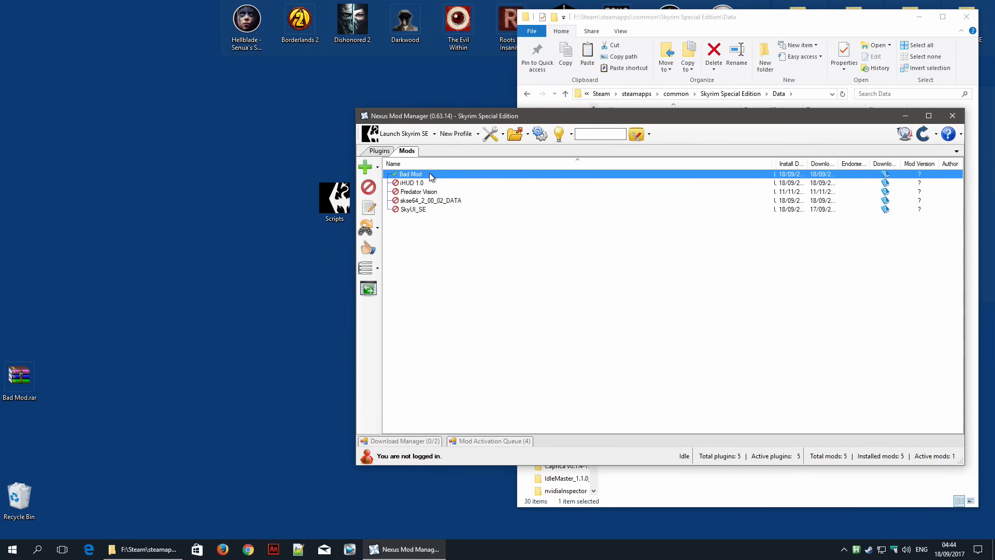
mouse_move(705, 41)
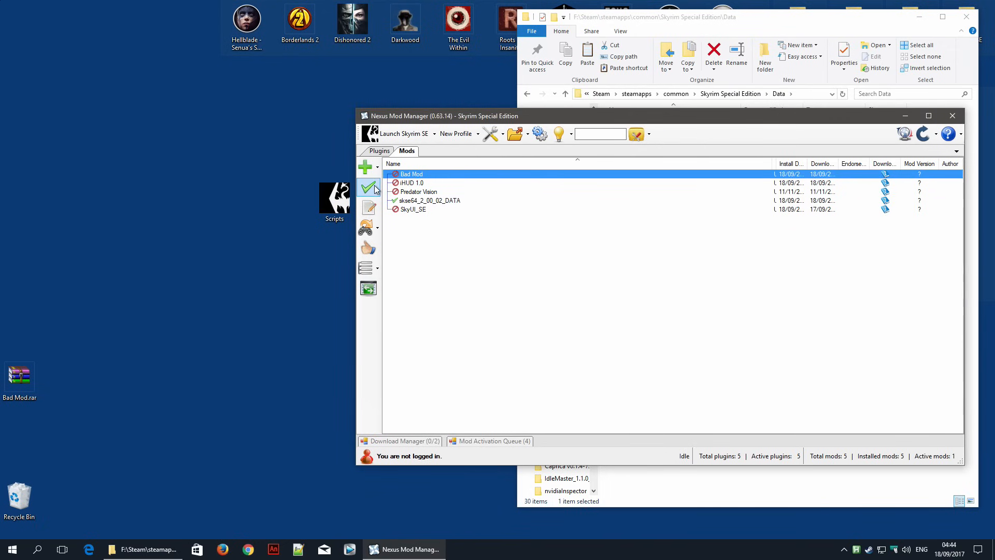
Step: Activate Bad Mod but answer No to overwriting skse64's script file
left_click(368, 187)
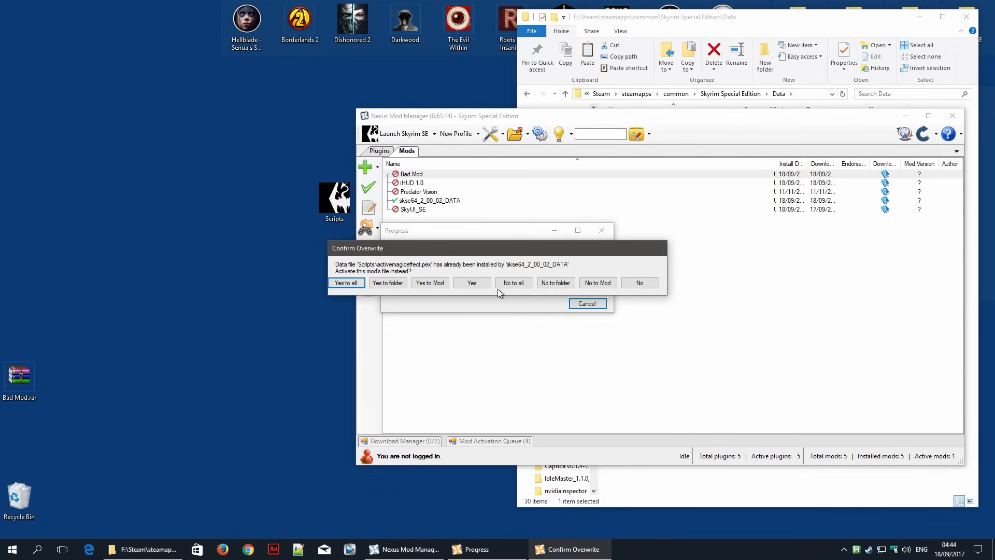
mouse_move(666, 299)
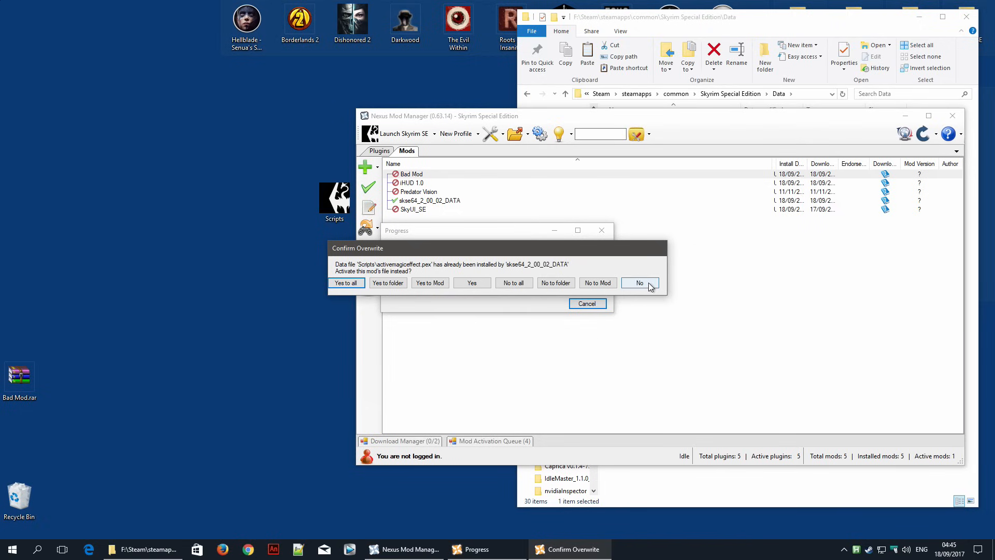
left_click(639, 282)
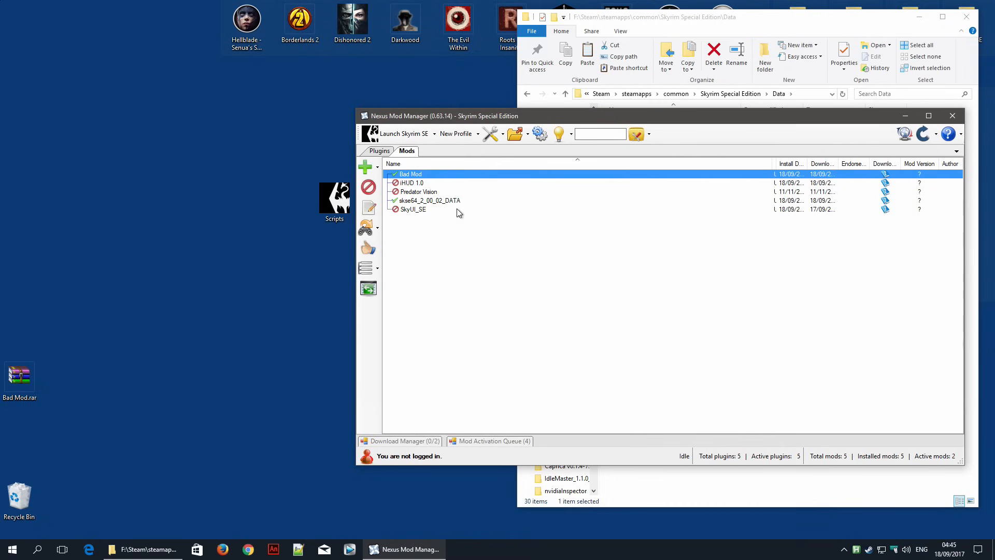
left_click(368, 188)
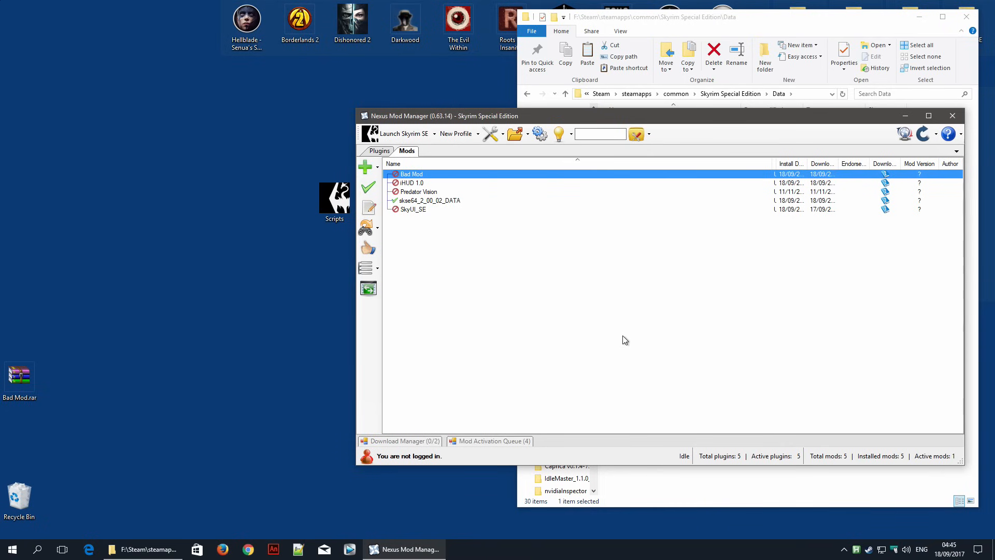